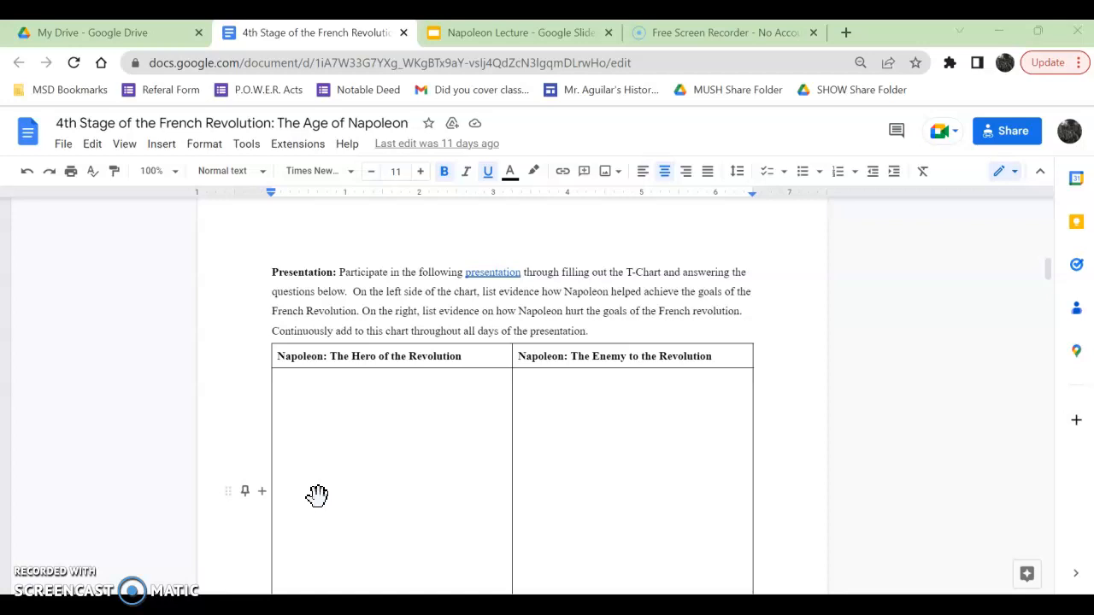
- Scroll past the empty hero-versus-enemy T-chart to the Rise to Power (Slides 2-5) questions
scroll("down", 3)
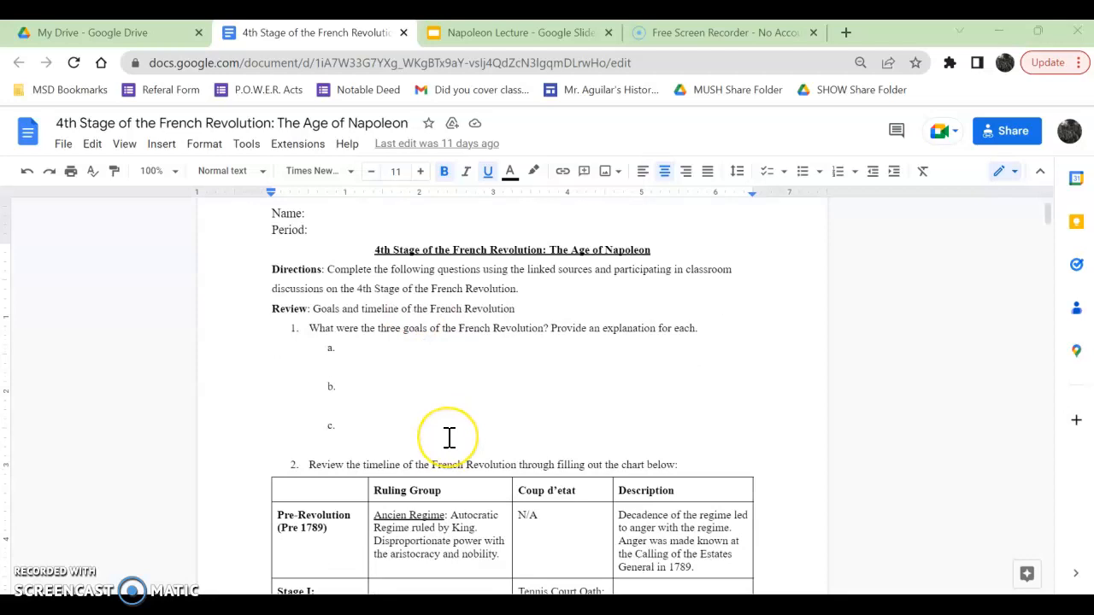
scroll("down", 3)
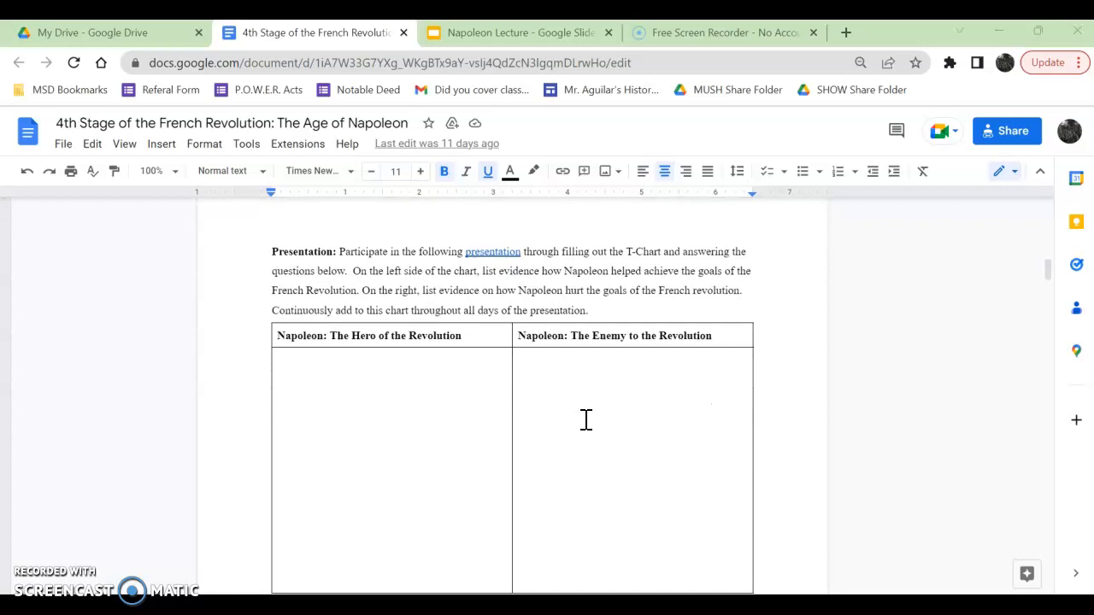
scroll("down", 3)
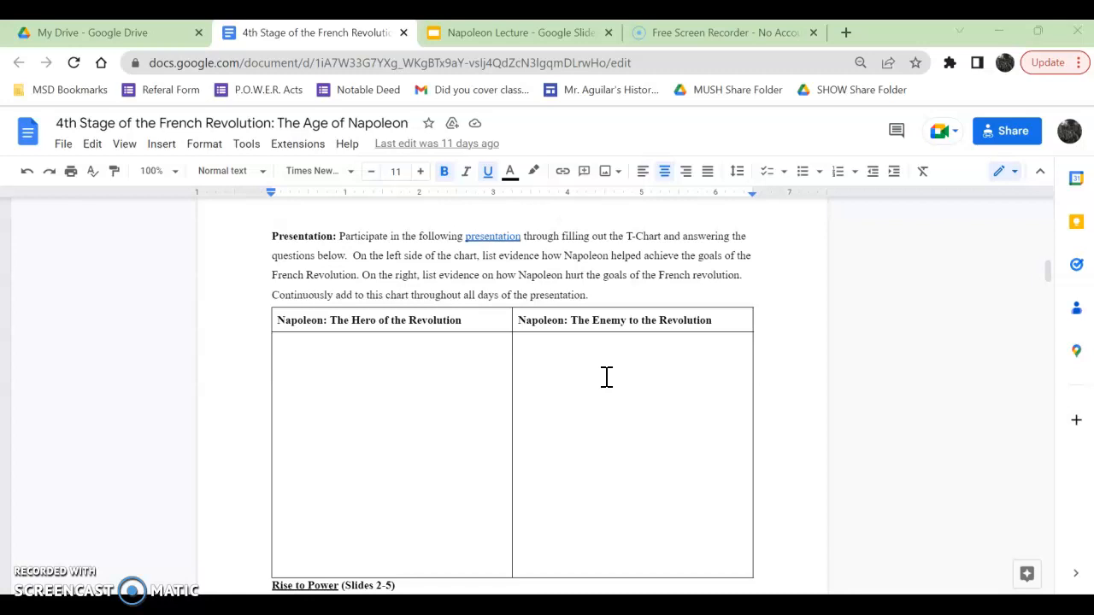
mouse_move(684, 388)
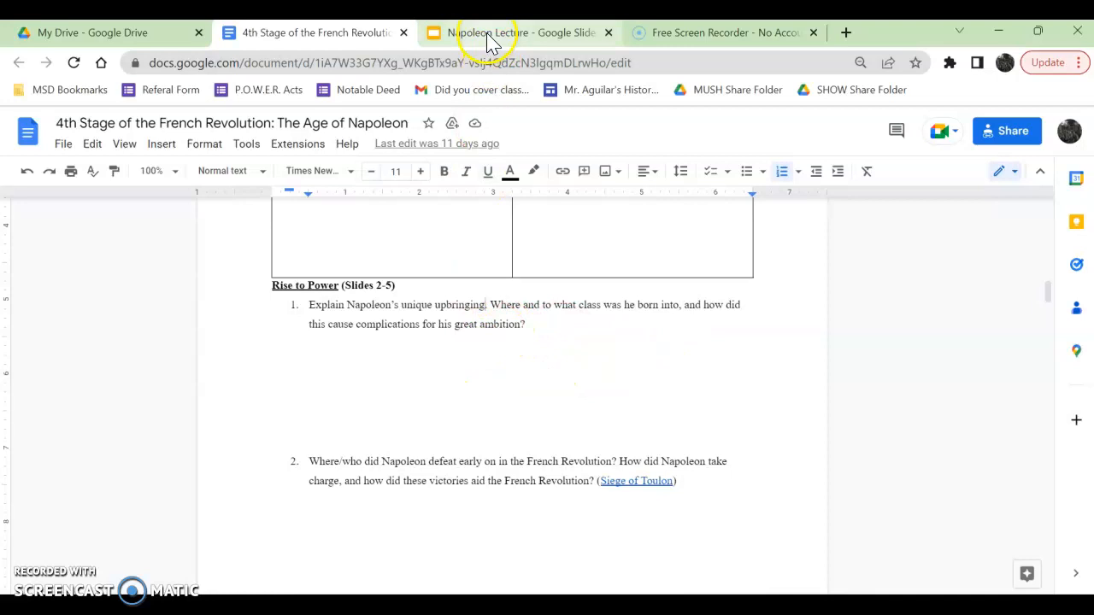
- Review the Napoleon's Youth: An Outcast slide, then return to question 2 on early victories
left_click(513, 32)
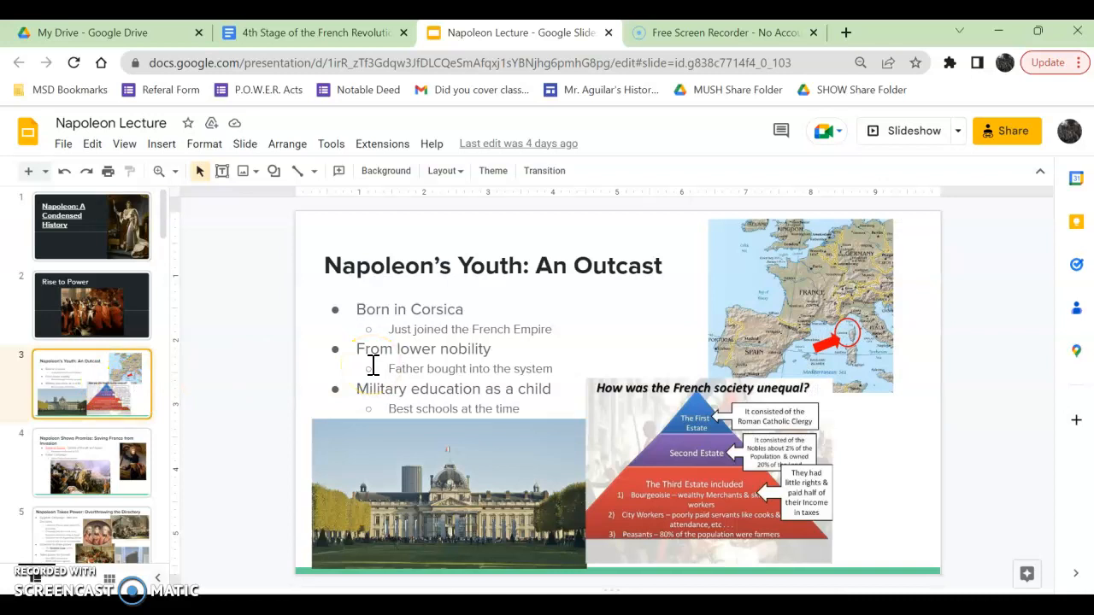
mouse_move(617, 367)
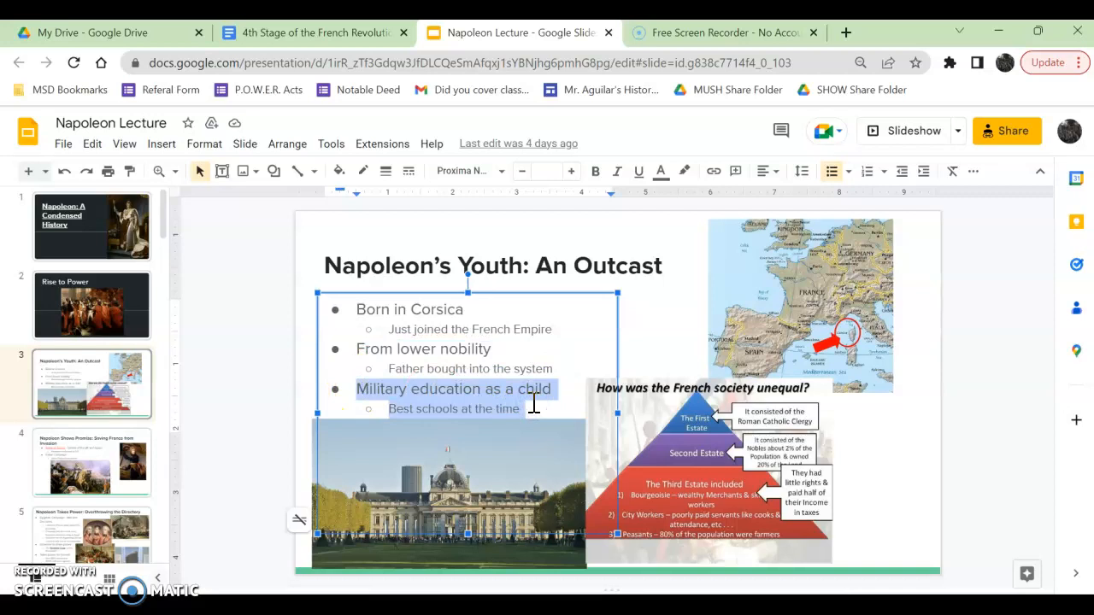
left_click(312, 33)
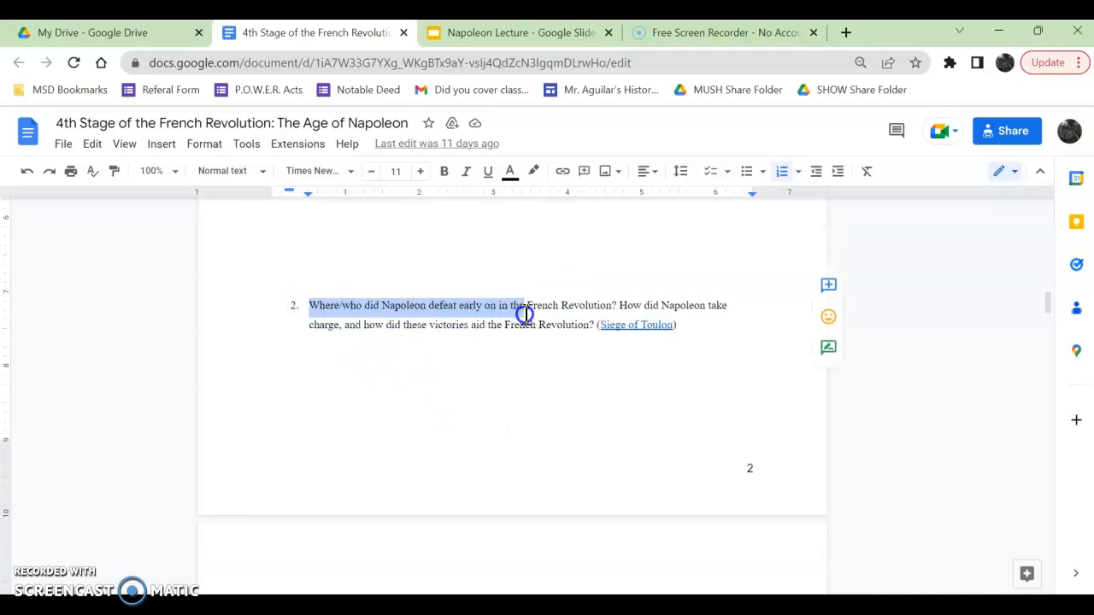
- Show the Saving France from Invasion slide covering Toulon and Italy
left_click(513, 33)
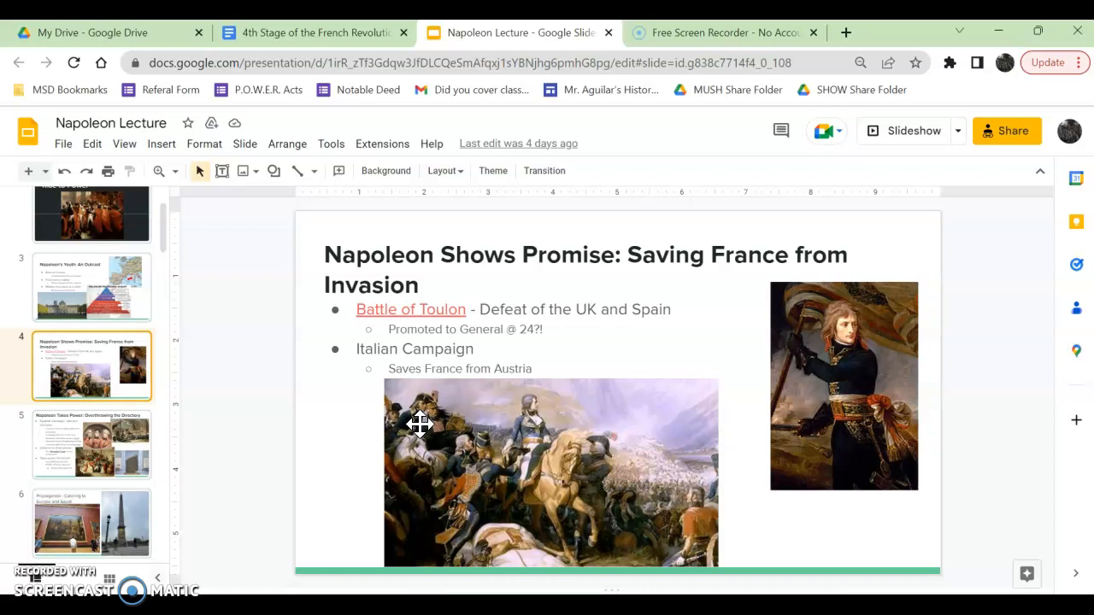
mouse_move(293, 443)
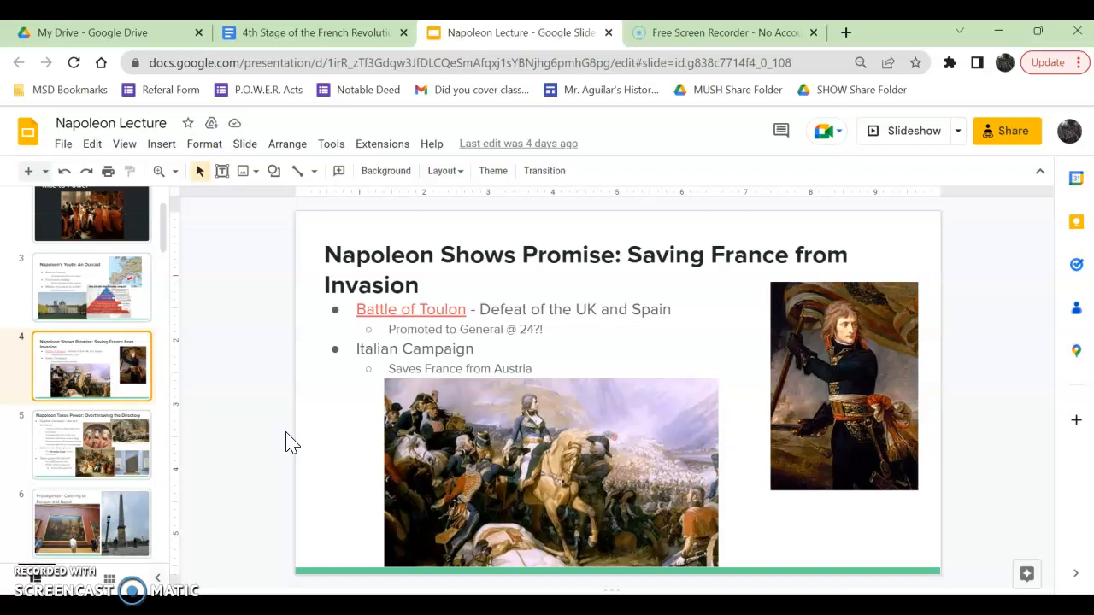
- Return to worksheet question 2, glancing briefly at the lecture slides in between
left_click(312, 32)
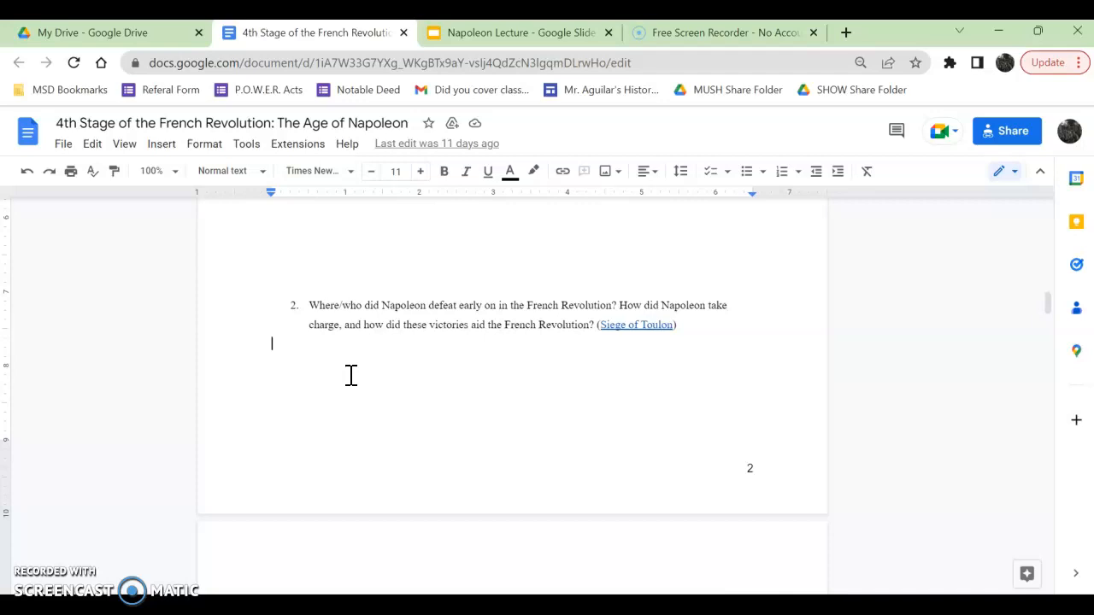
left_click(513, 32)
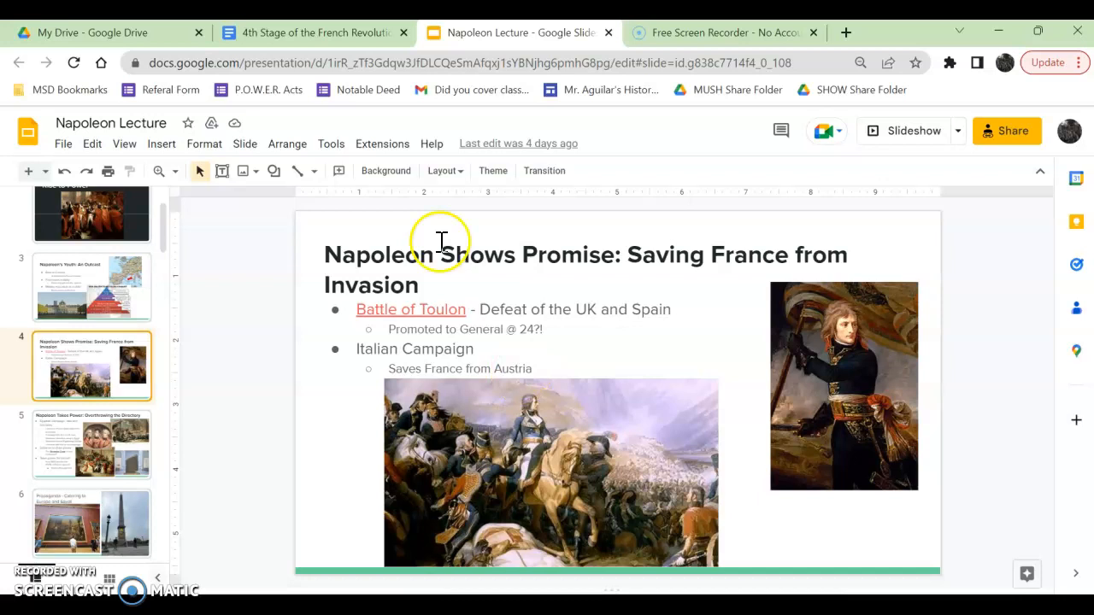
left_click(312, 33)
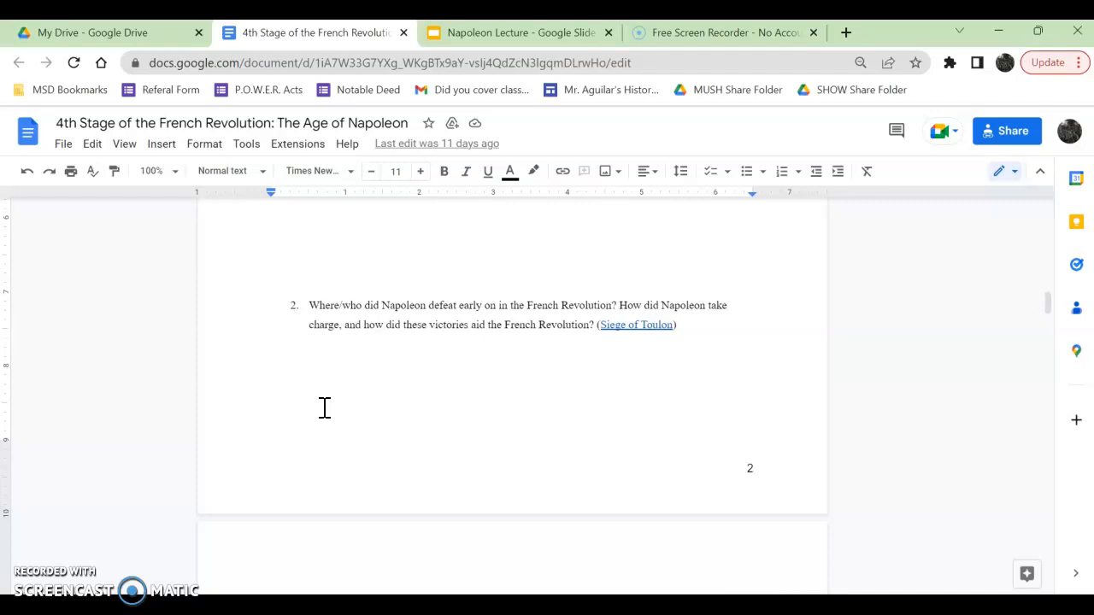
- Highlight the victories and French Revolution wording in question 2, then scroll to questions 3 and 4
left_click_drag(363, 325, 594, 325)
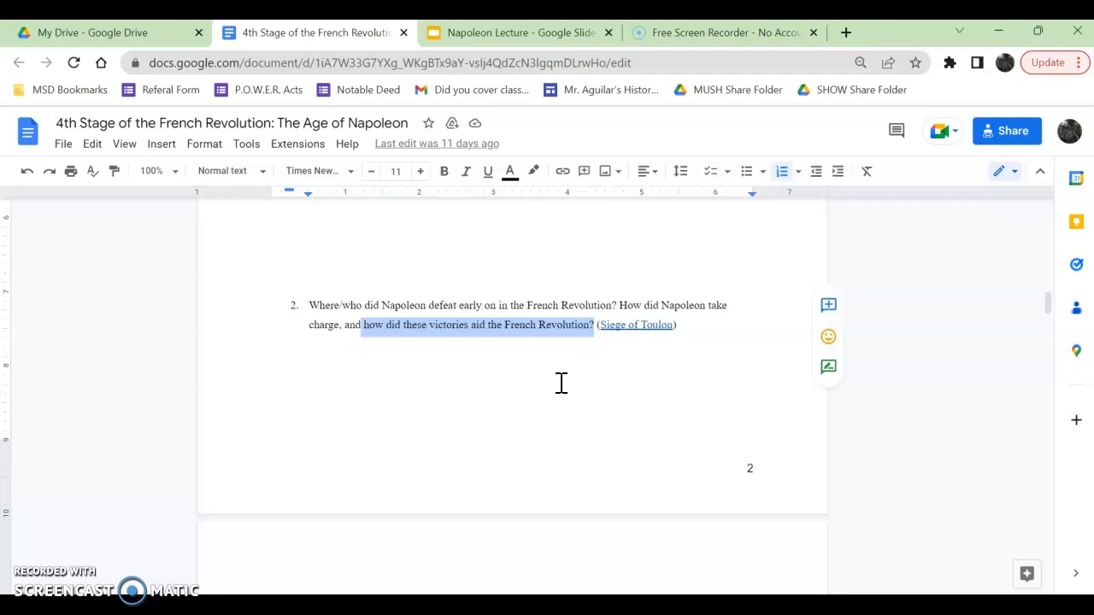
left_click(505, 325)
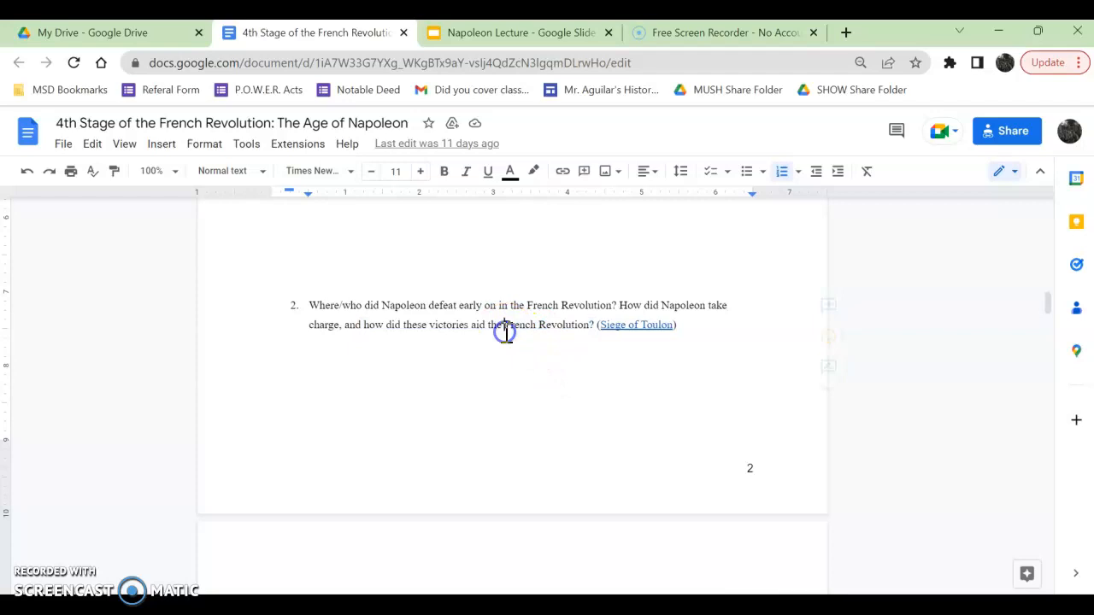
left_click_drag(506, 332, 596, 331)
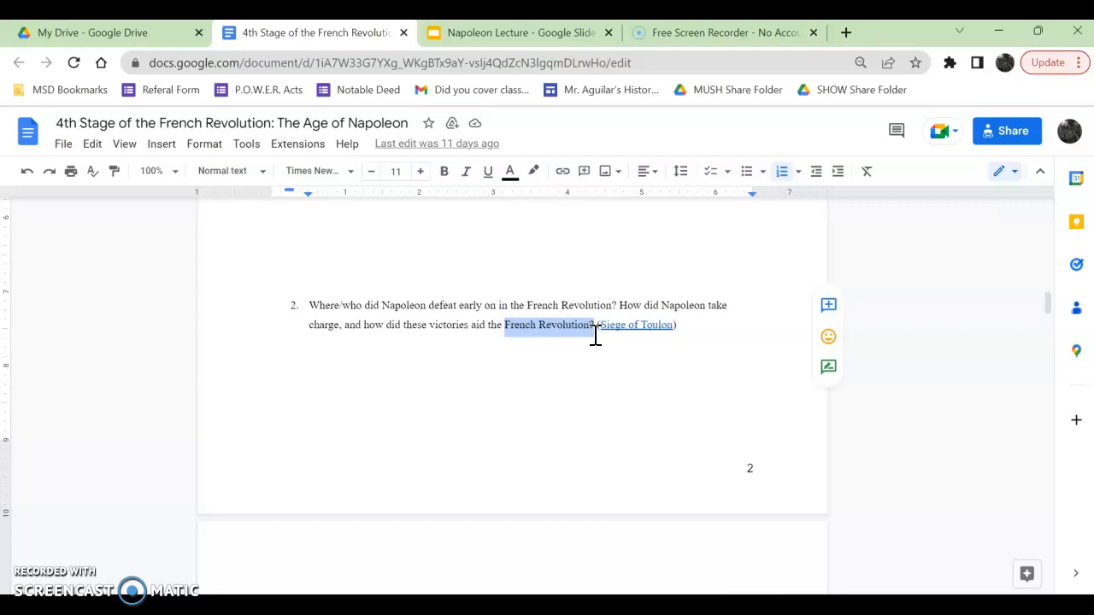
scroll("down", 3)
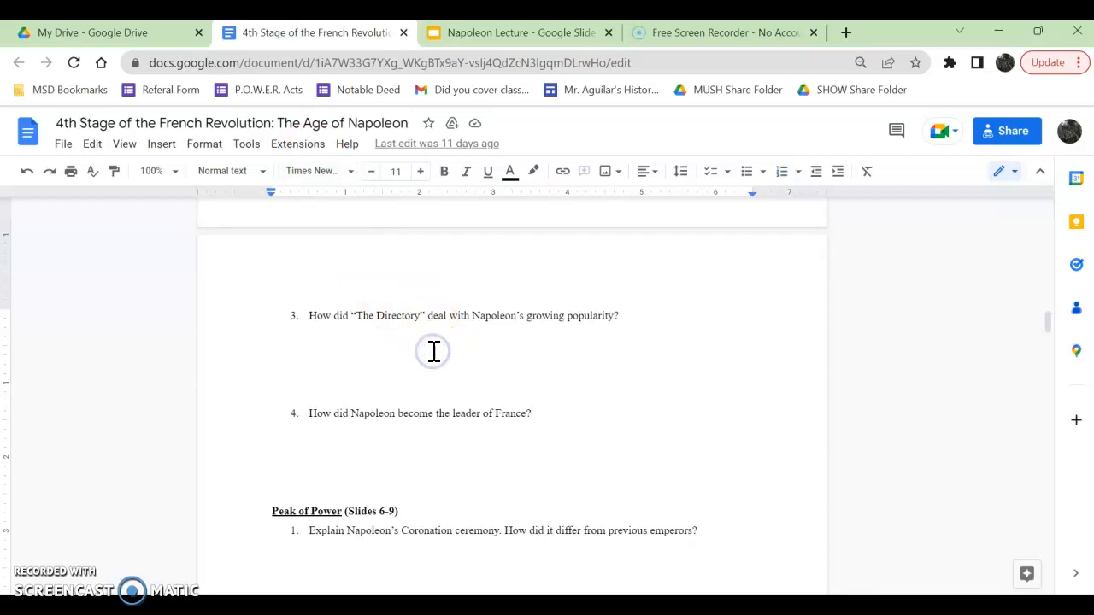
left_click(513, 33)
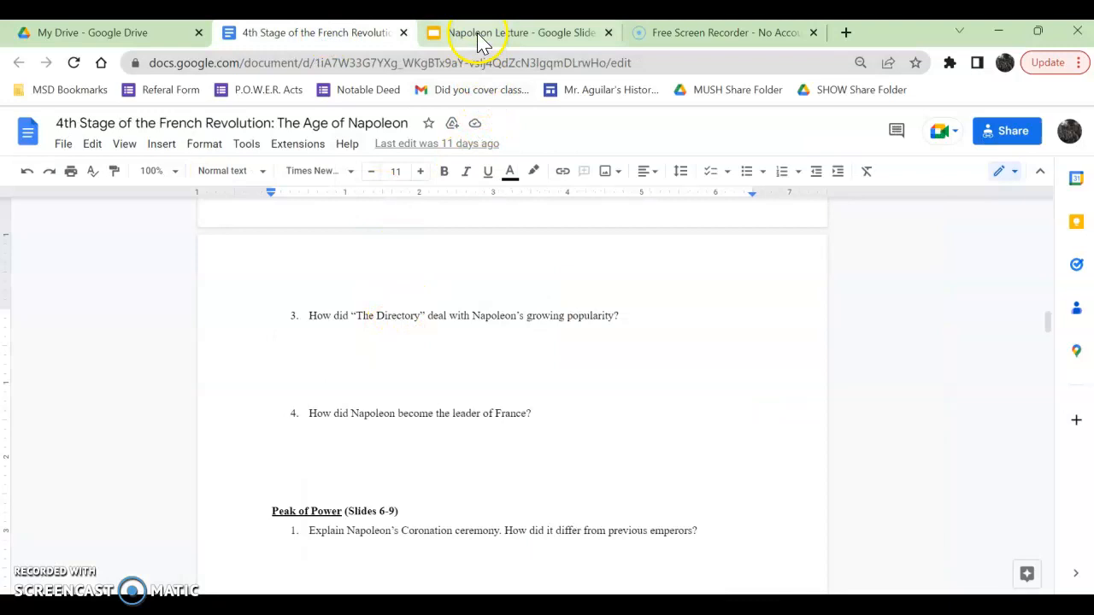
- View the Overthrowing the Directory slide, then return to the worksheet's Revolution timeline chart
left_click(513, 33)
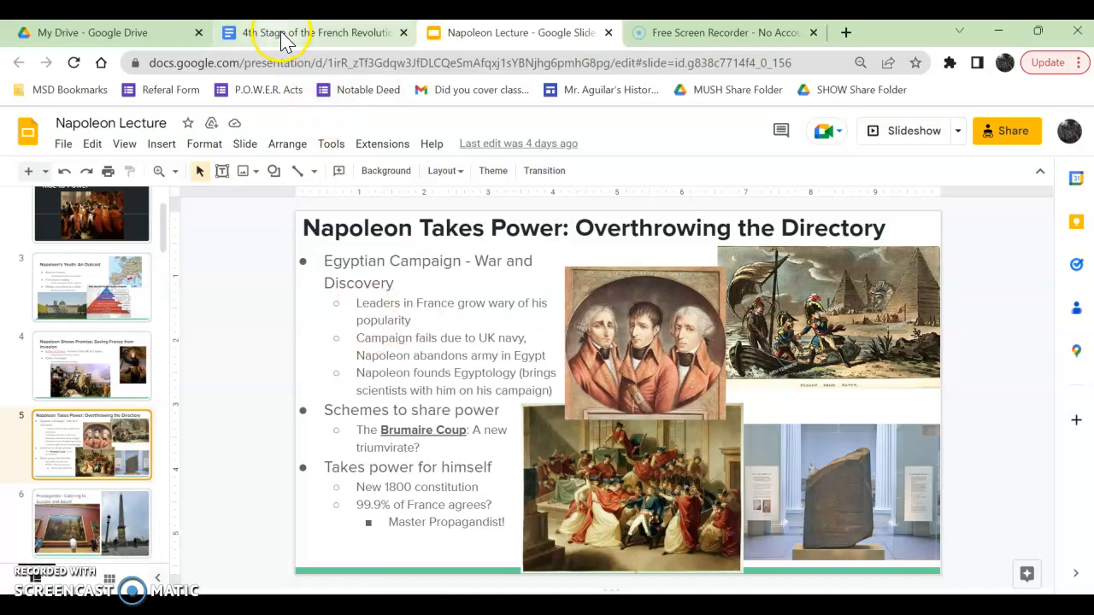
left_click(316, 33)
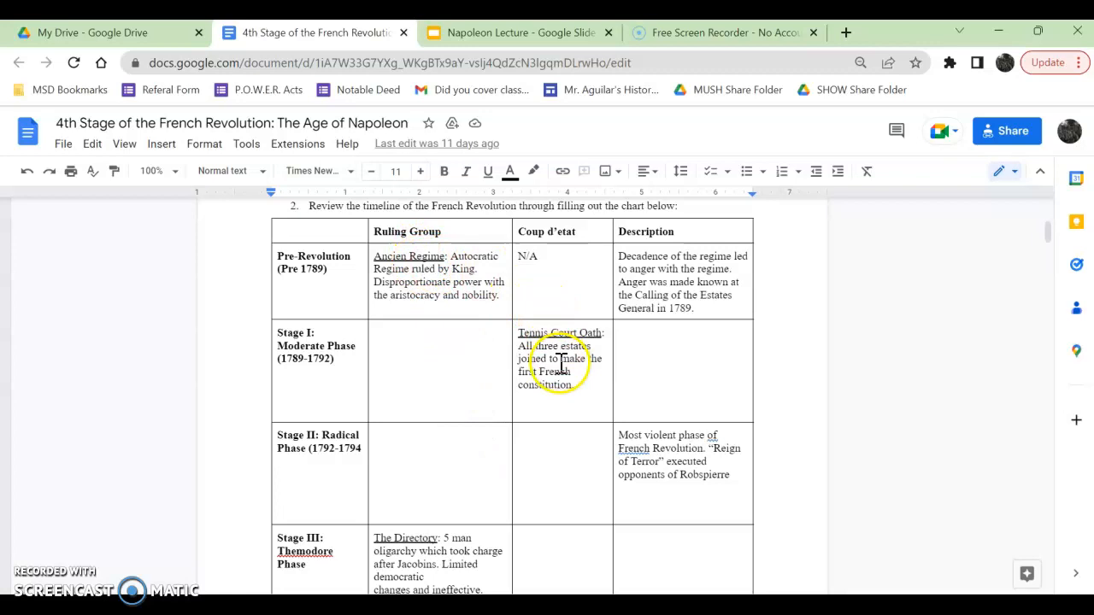
- Scroll the timeline chart down to the Stage III Directory row, then revisit the lecture slides
scroll("down", 3)
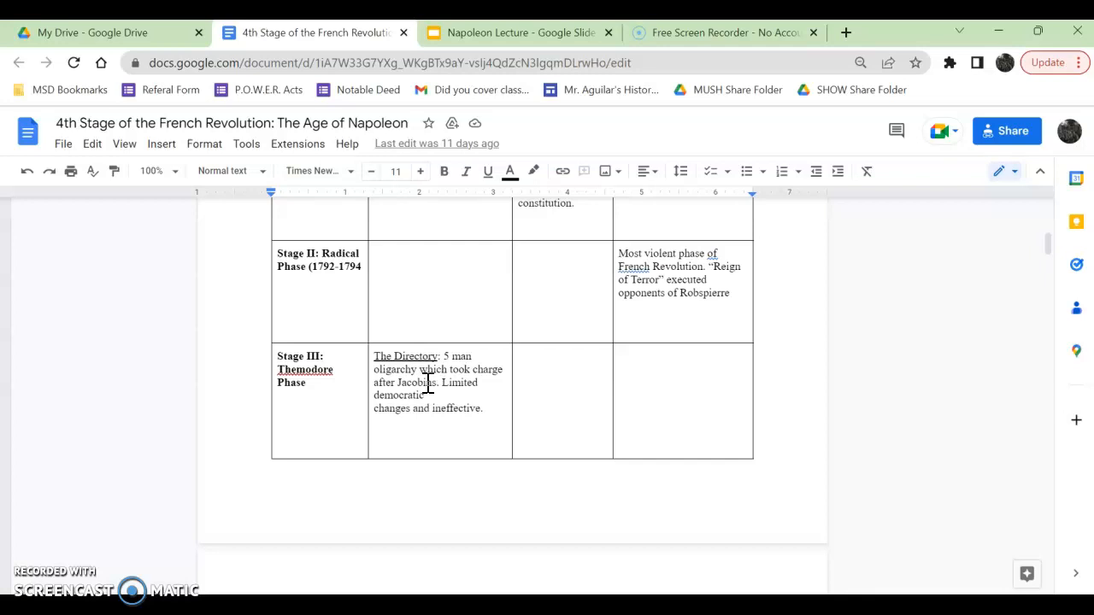
left_click(513, 33)
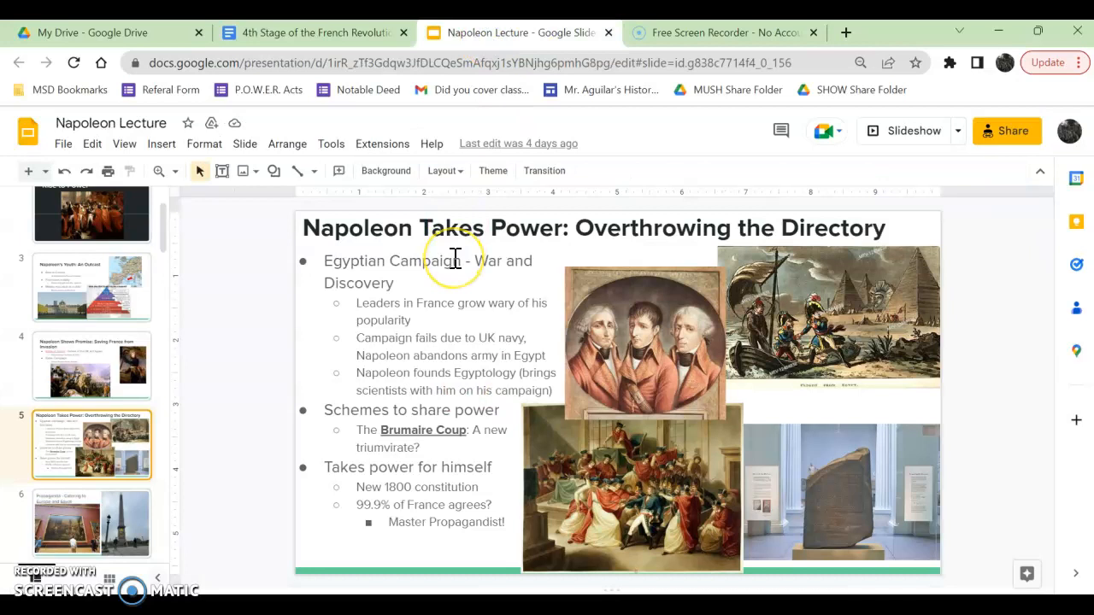
mouse_move(163, 389)
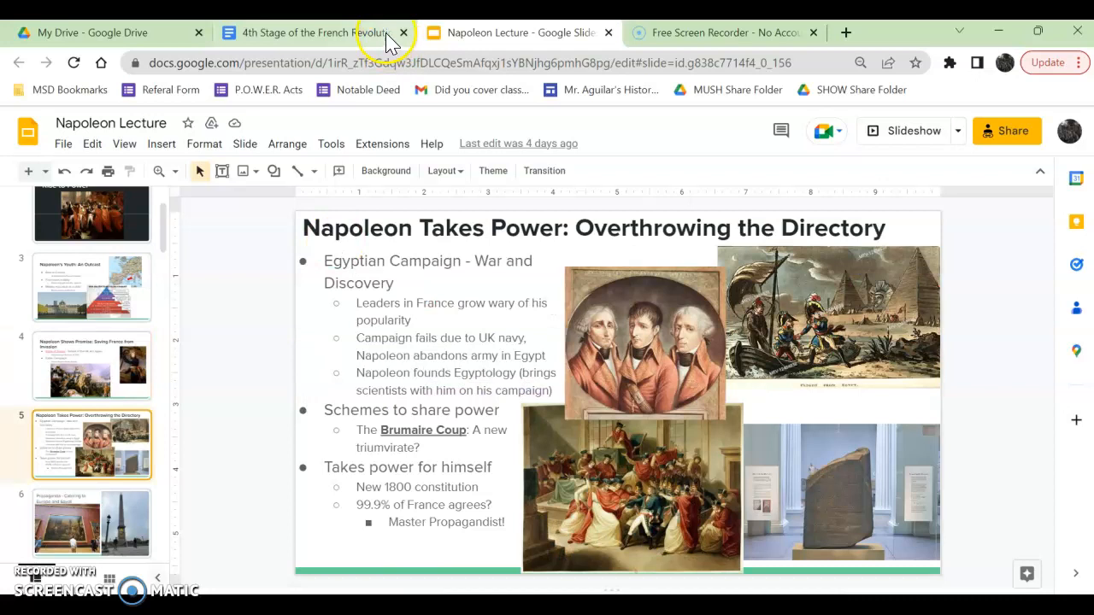
mouse_move(316, 33)
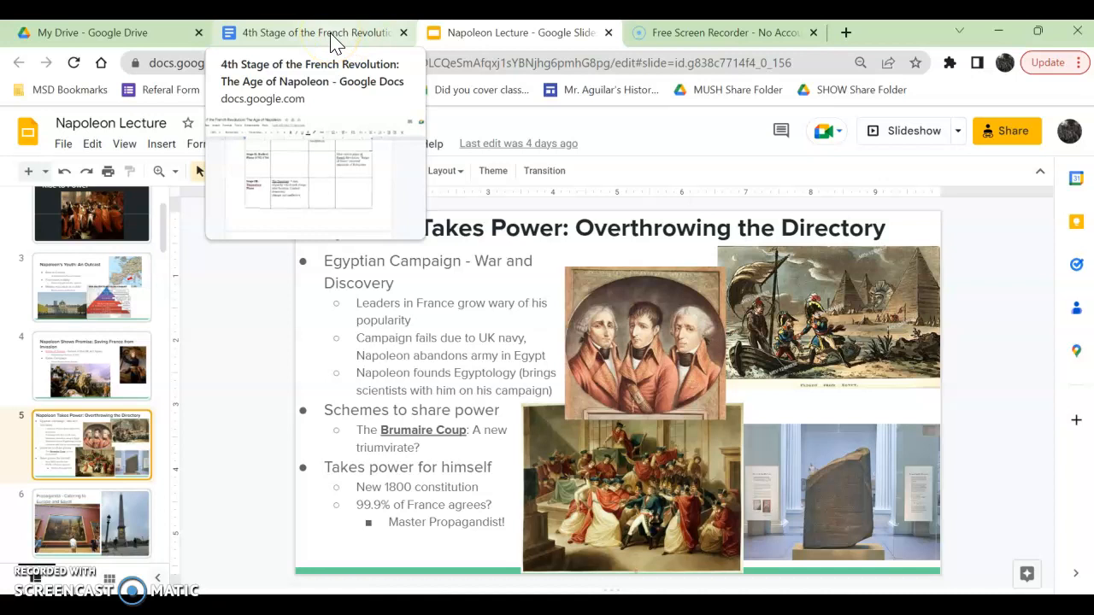
- Return to worksheet questions 3 and 4 on the Directory and Napoleon becoming leader
left_click(308, 33)
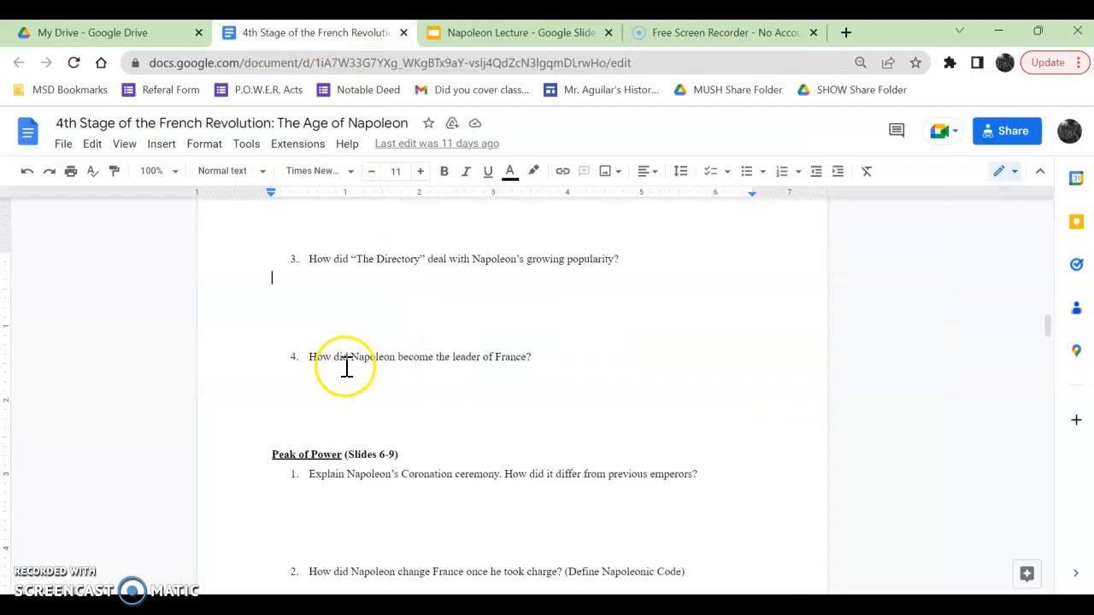
- Show the Overthrowing the Directory slide with its Egyptian Campaign and Brumaire Coup notes
left_click(517, 32)
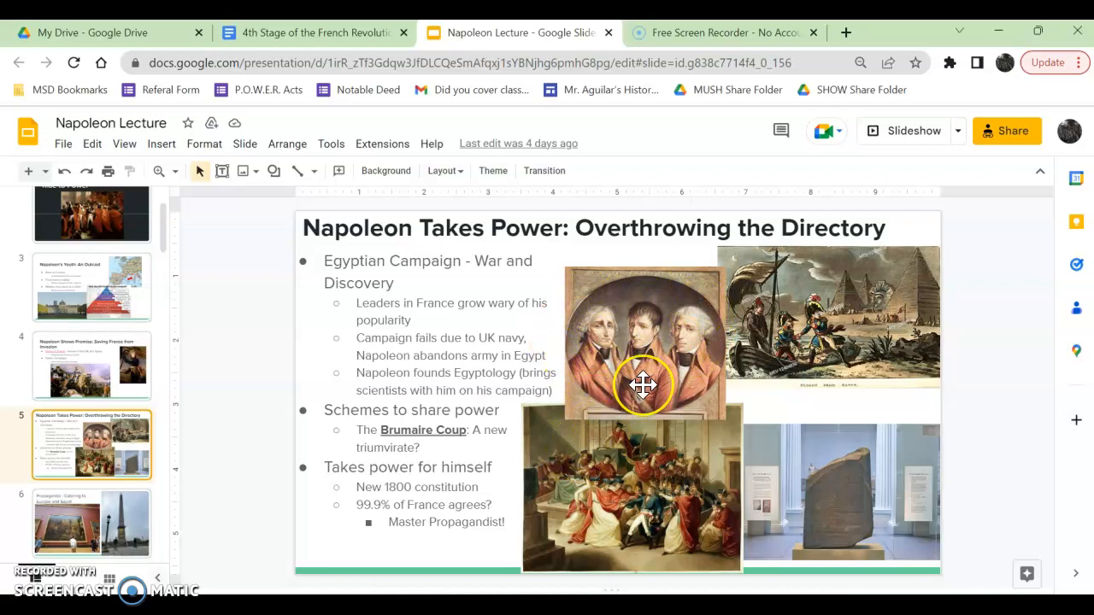
- Return to the worksheet's still-empty Napoleon hero-versus-enemy T-chart
left_click(316, 32)
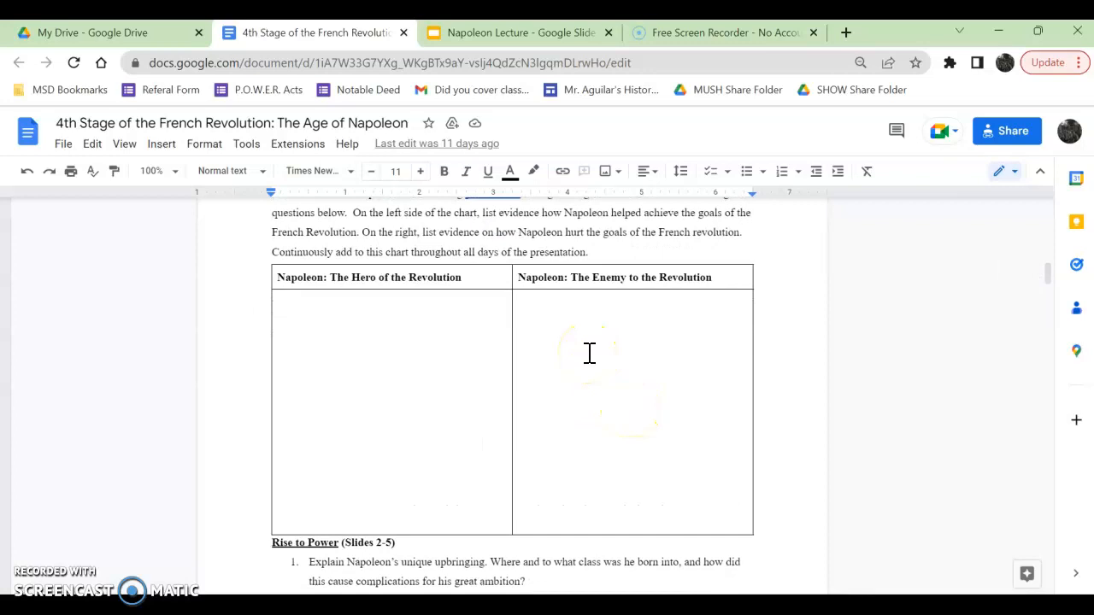
- Return to the Napoleon Lecture slides after reviewing the Hero/Enemy chart
left_click(513, 33)
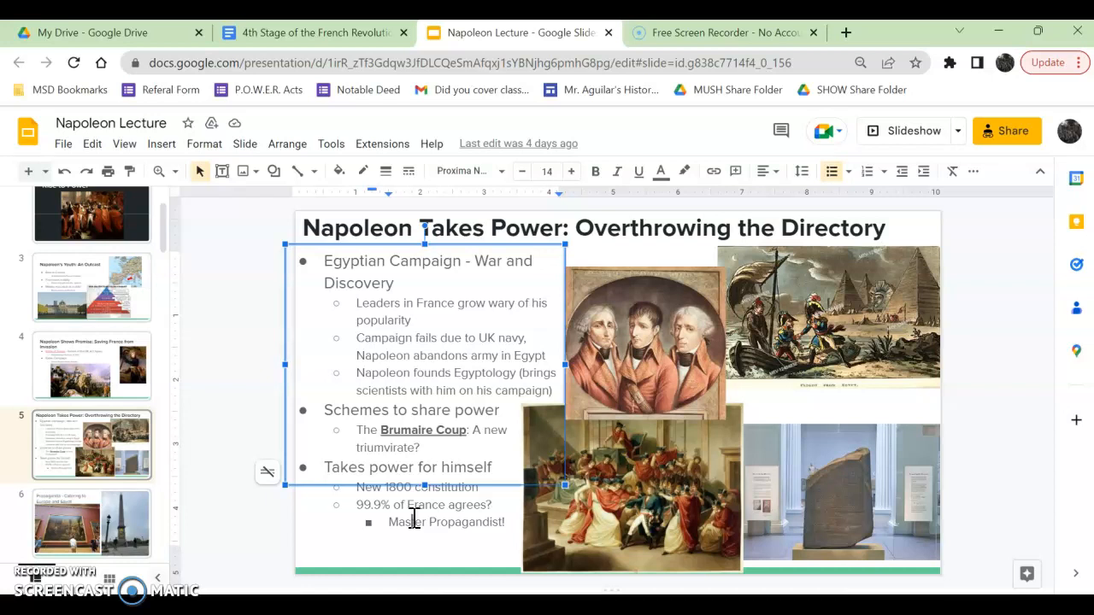
- Revisit slides 4 and 5, highlight '99.9%', then advance to slide 6
left_click(92, 366)
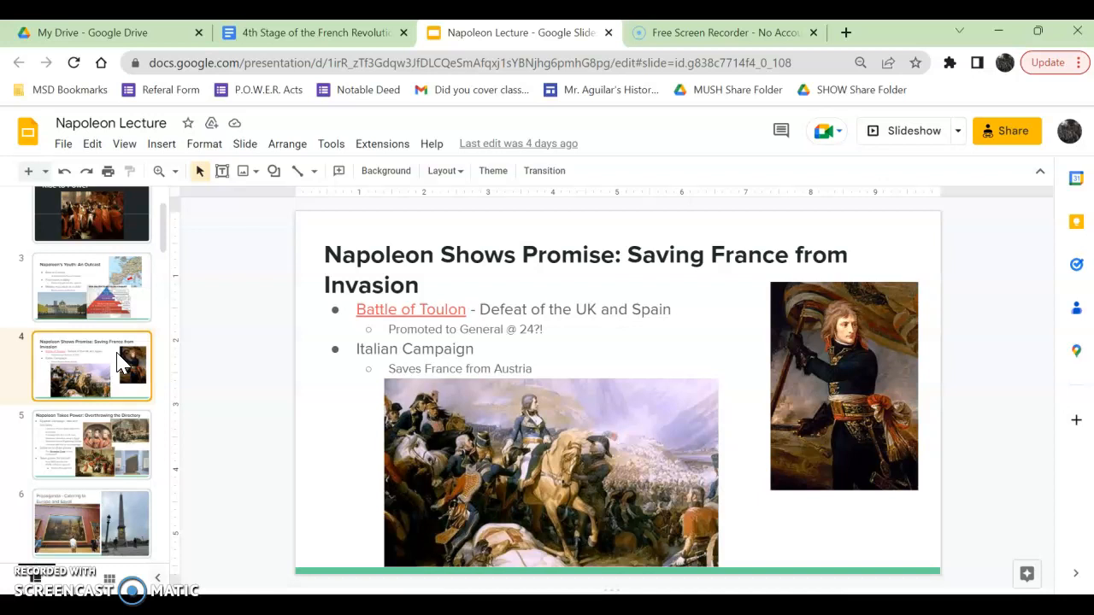
left_click(91, 443)
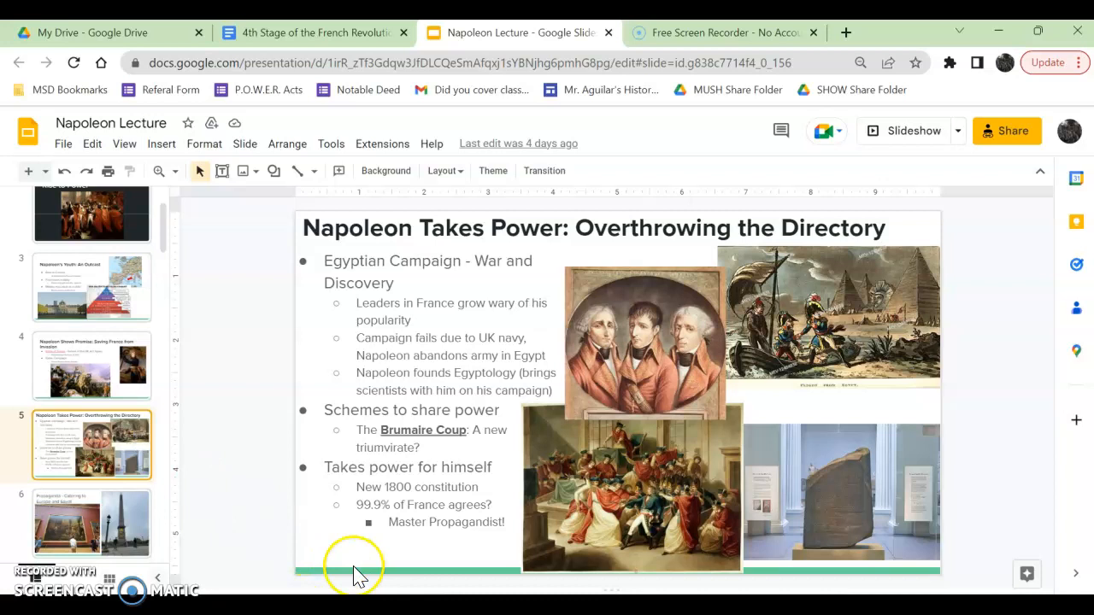
double_click(371, 505)
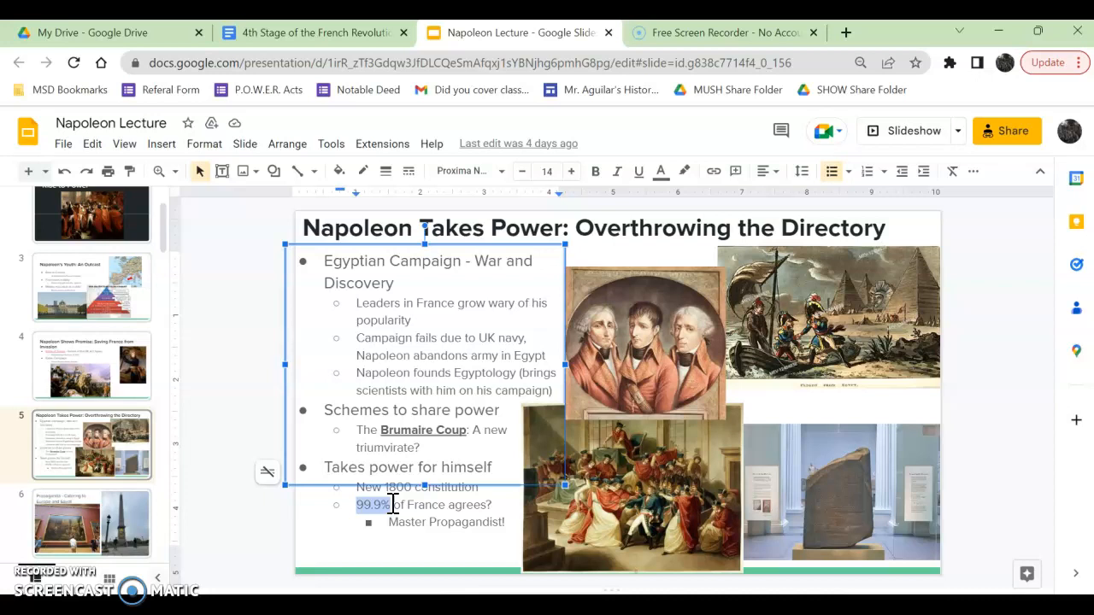
mouse_move(117, 475)
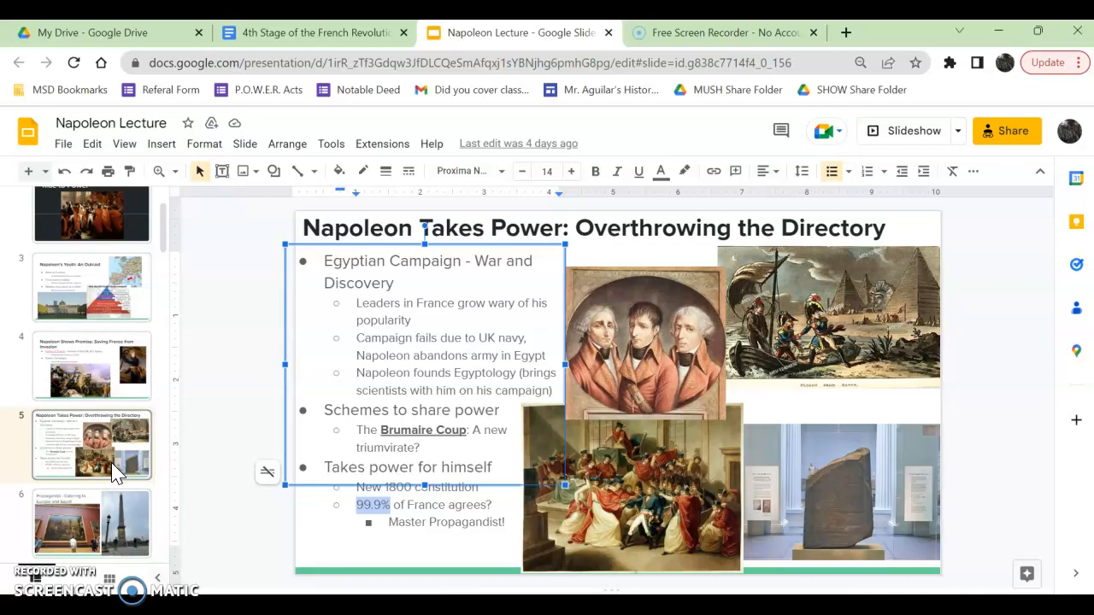
left_click(92, 507)
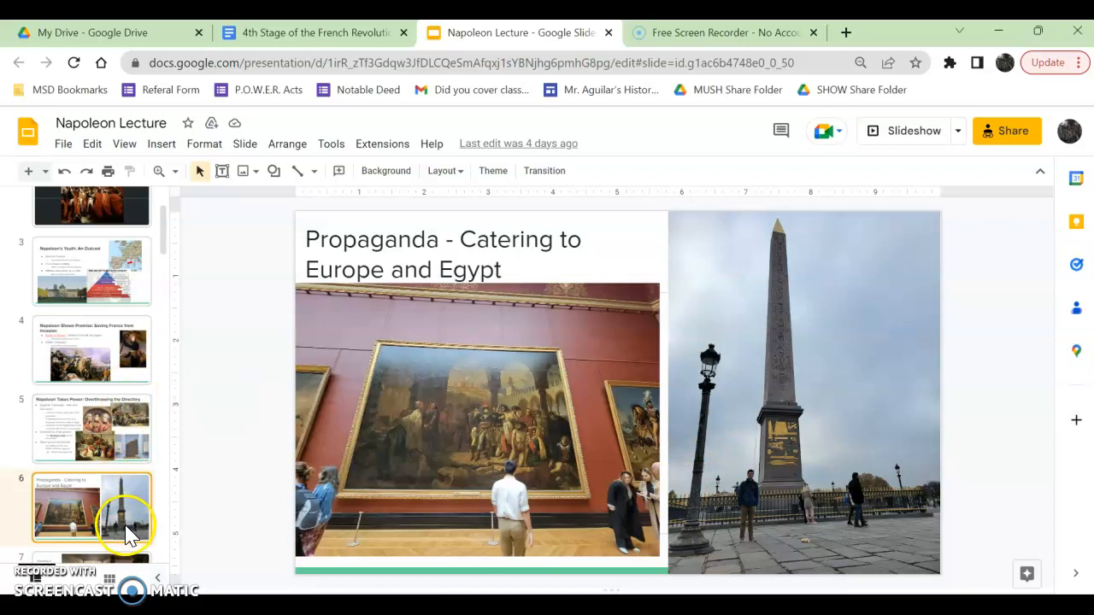
- Review the Propaganda and branding slides, glance at Peak of Power, return to slides
left_click(92, 508)
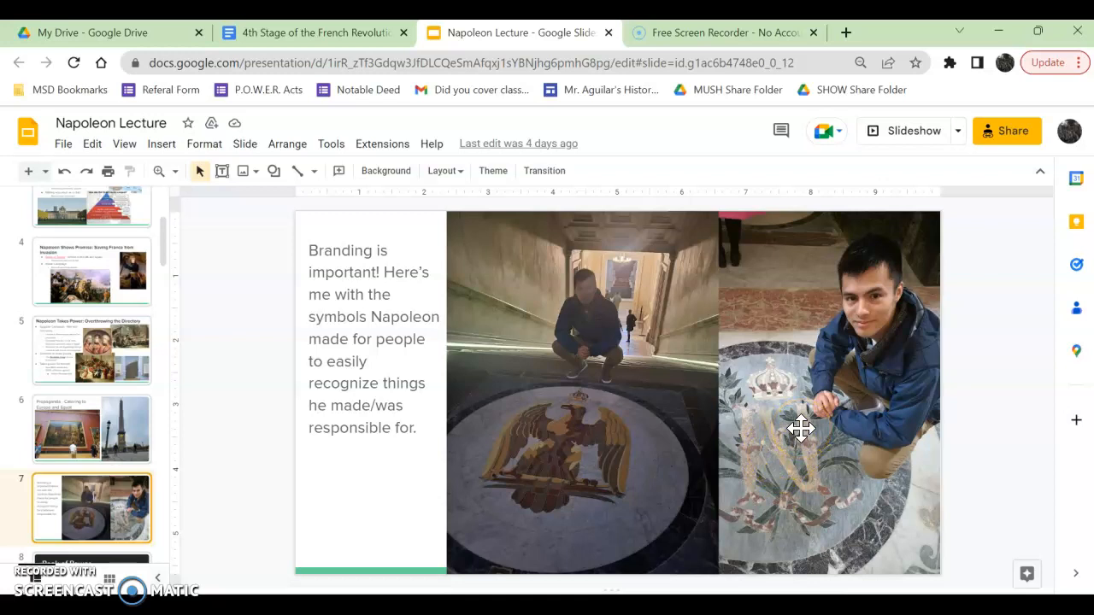
mouse_move(192, 404)
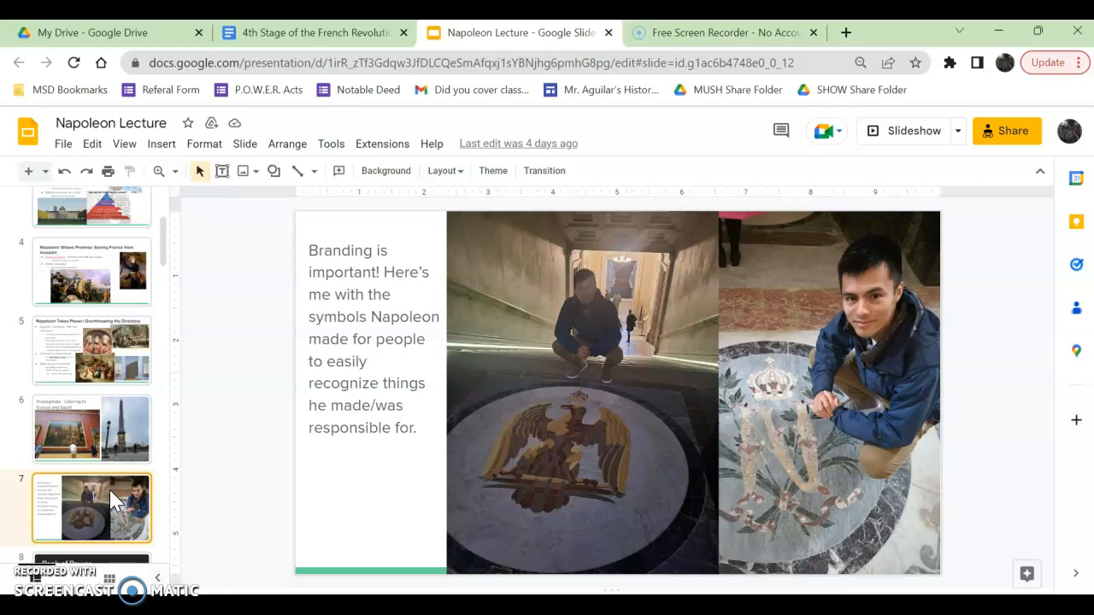
left_click(91, 429)
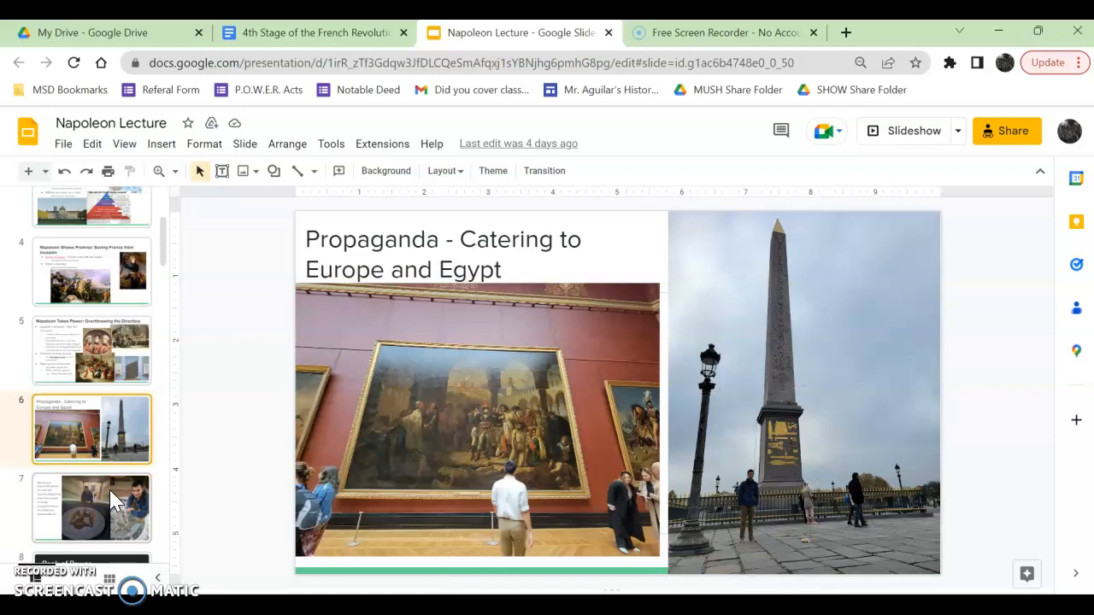
left_click(91, 507)
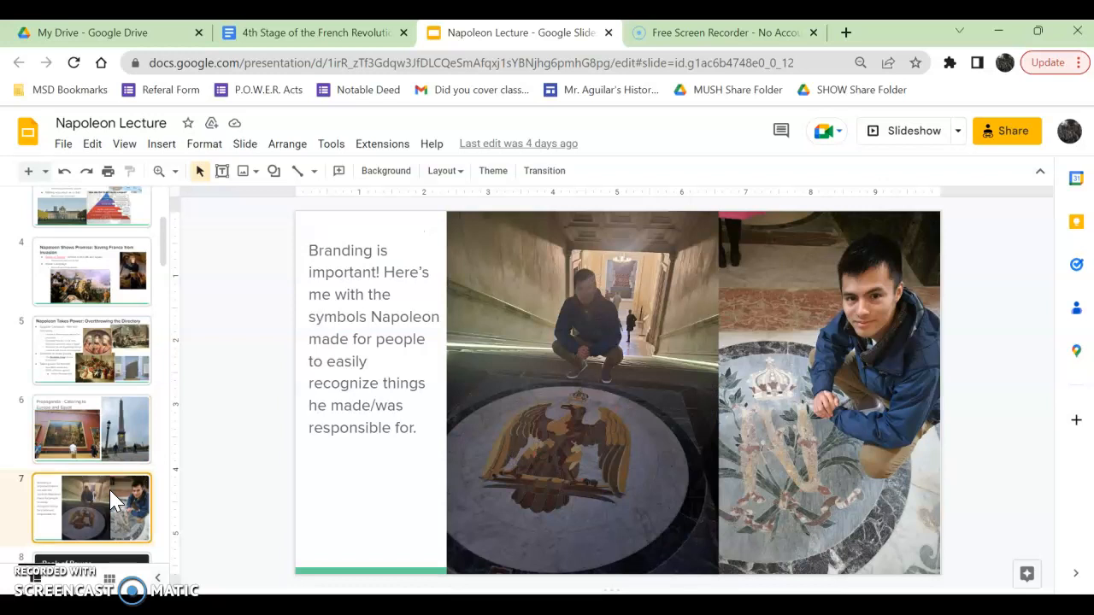
left_click(312, 32)
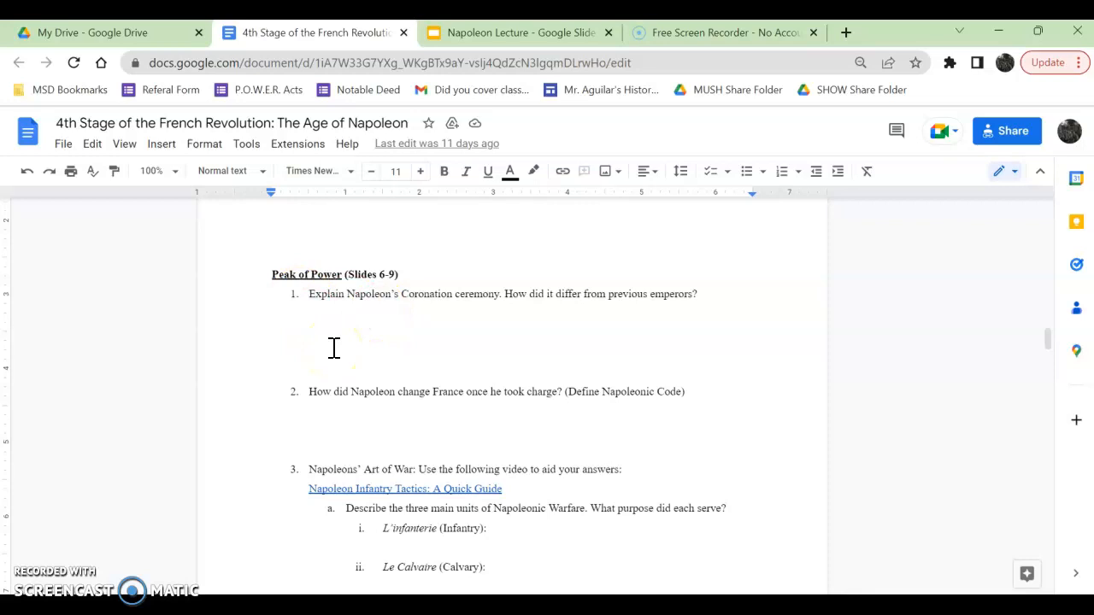
left_click(513, 32)
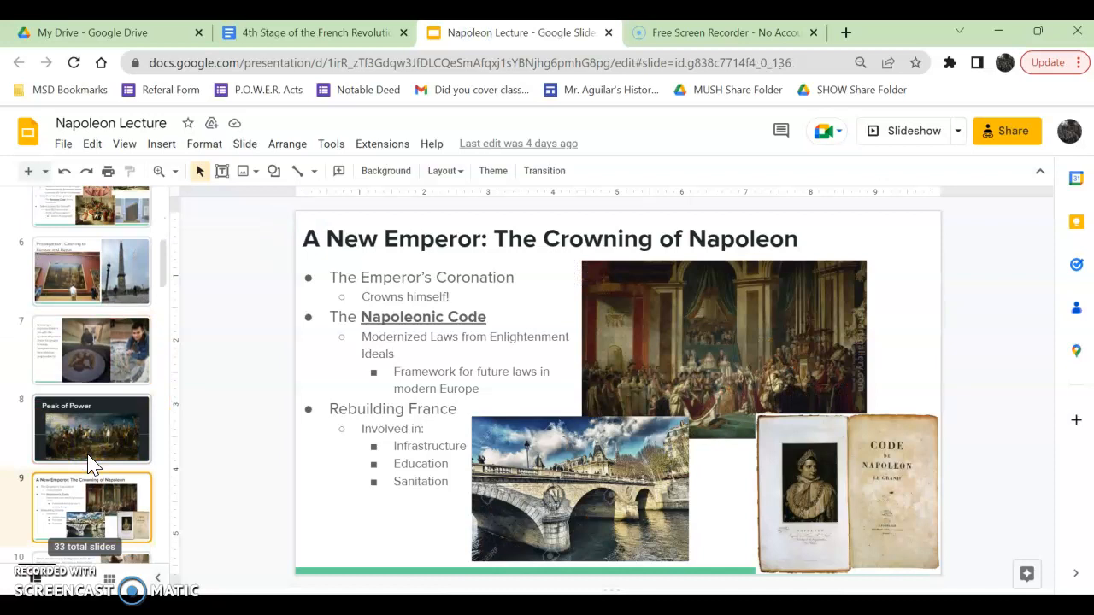
mouse_move(754, 369)
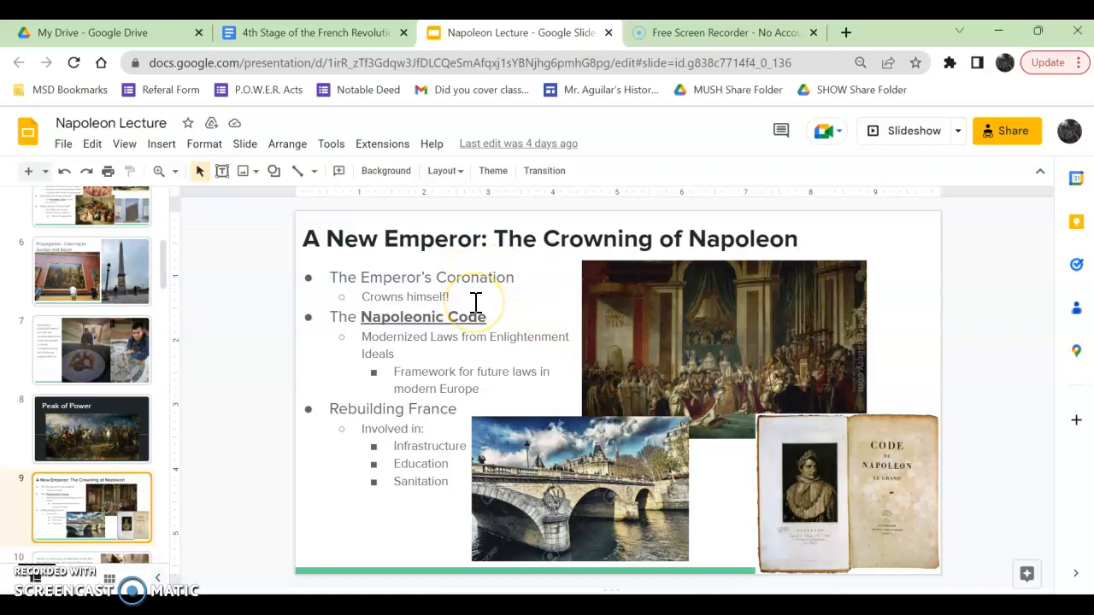
- Switch to the worksheet's Google Docs tab after discussing slide 9
left_click(312, 33)
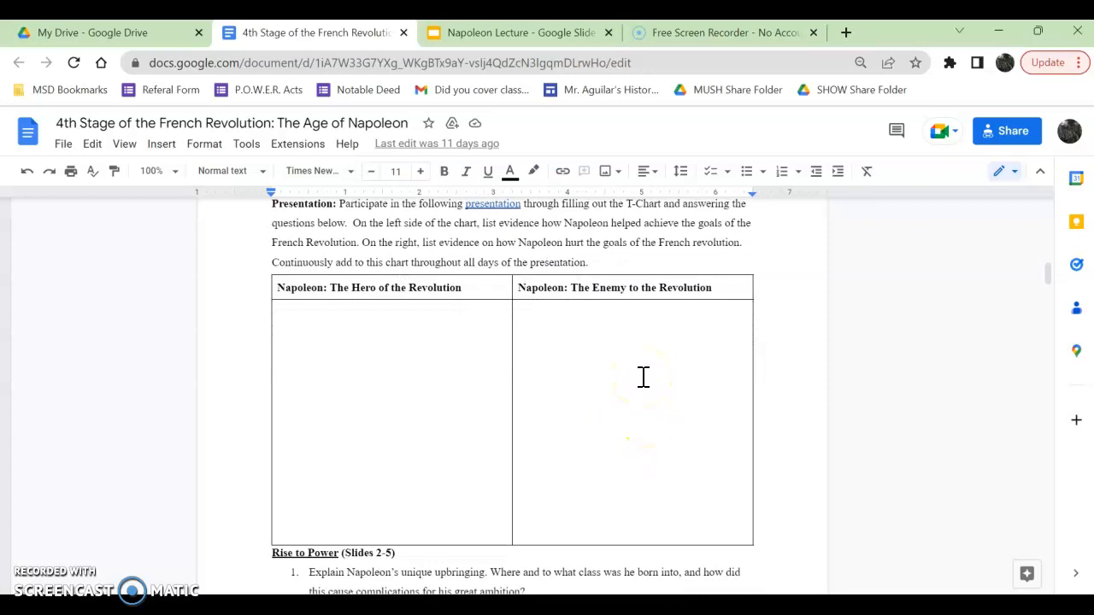
- Scroll to the Peak of Power (Slides 6-9) questions and click below question 2
scroll("down", 3)
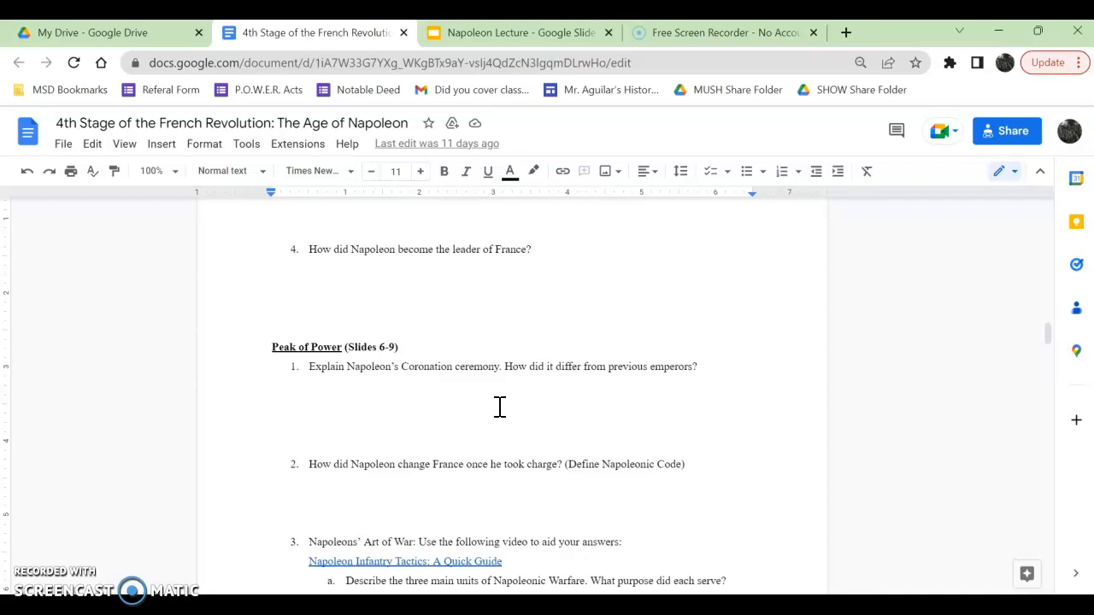
left_click(272, 386)
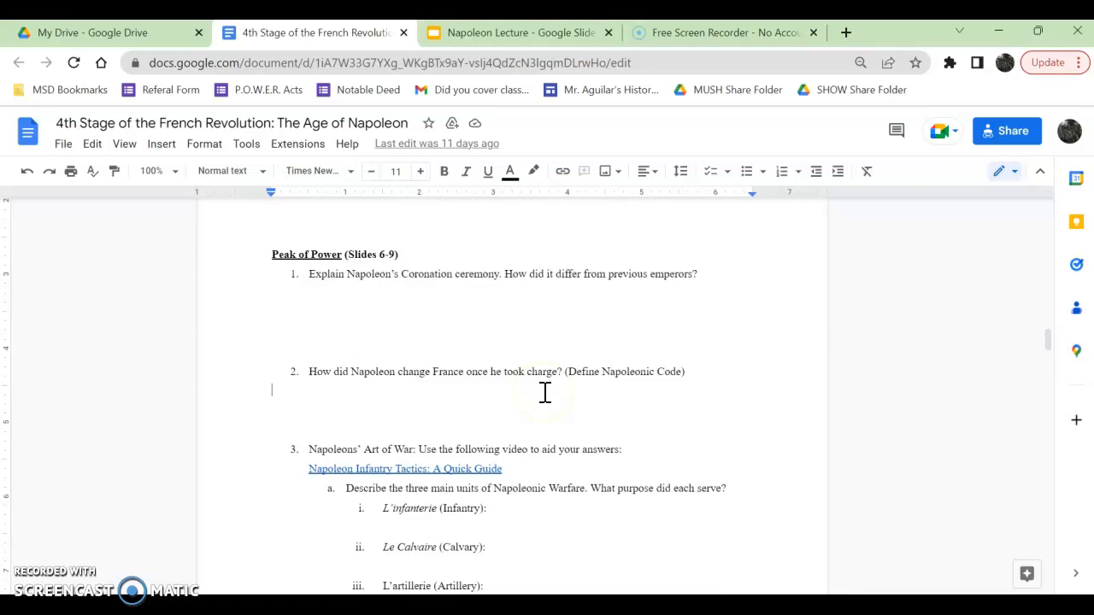
mouse_move(521, 33)
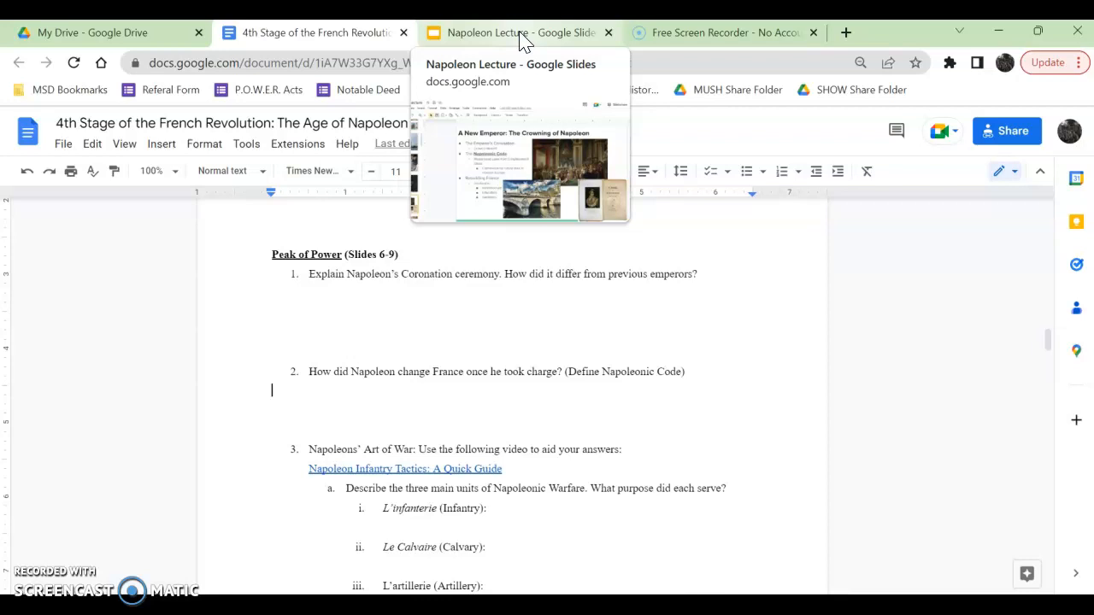
left_click(517, 33)
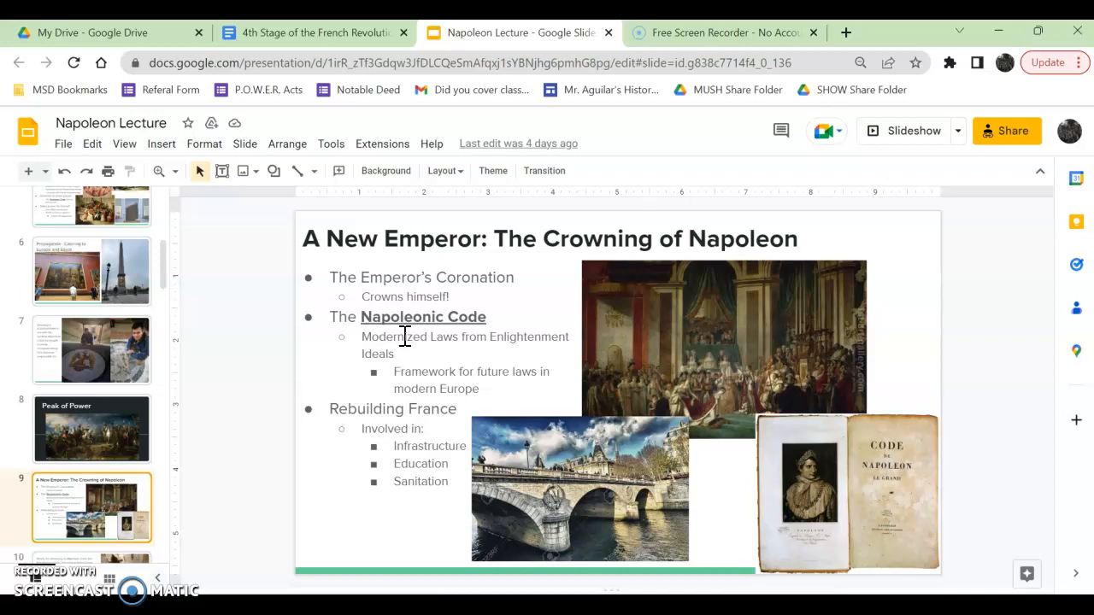
mouse_move(429, 341)
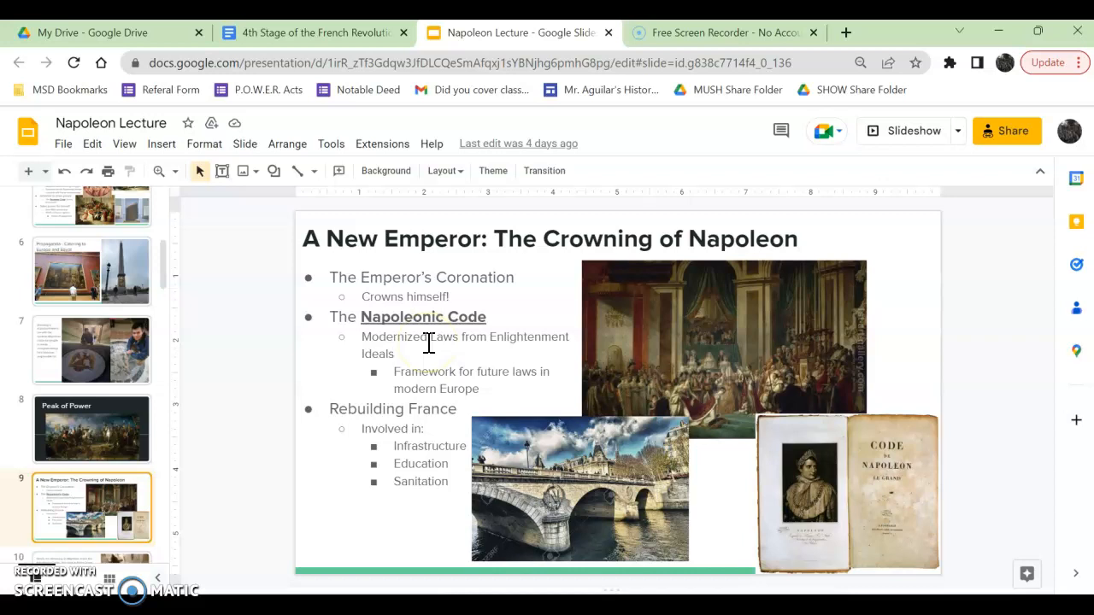
left_click(317, 33)
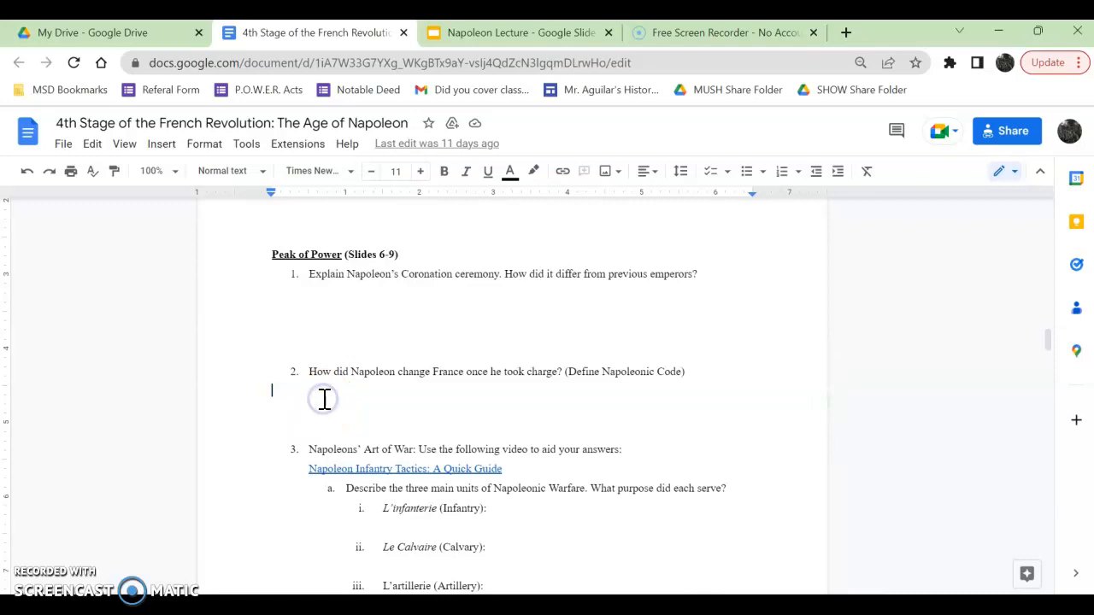
- Discuss question 2 on the Napoleonic Code, then return to the lecture slides
left_click(323, 400)
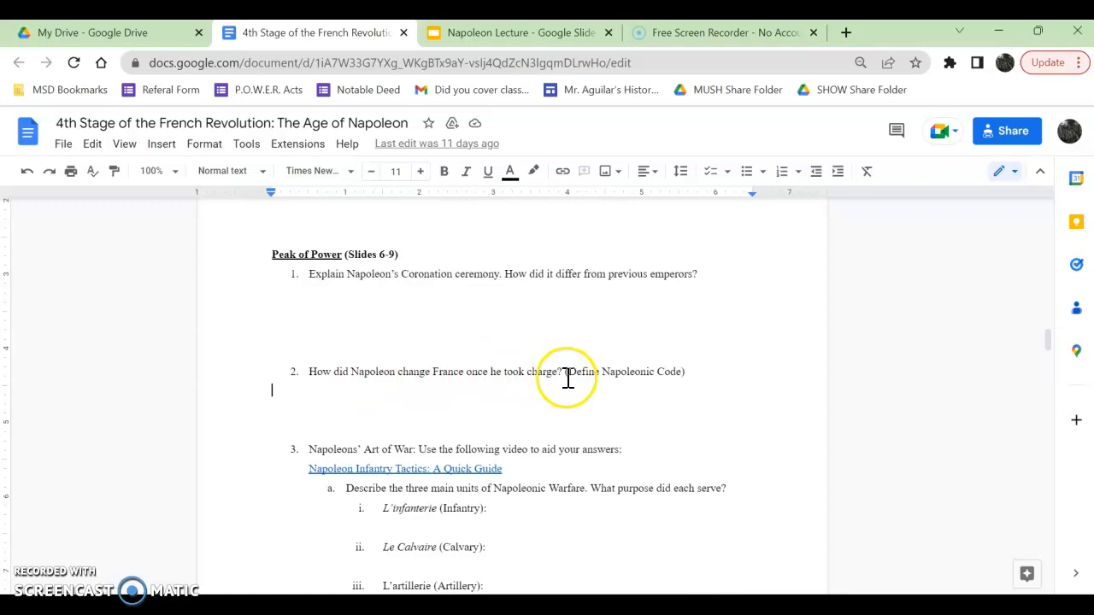
double_click(626, 372)
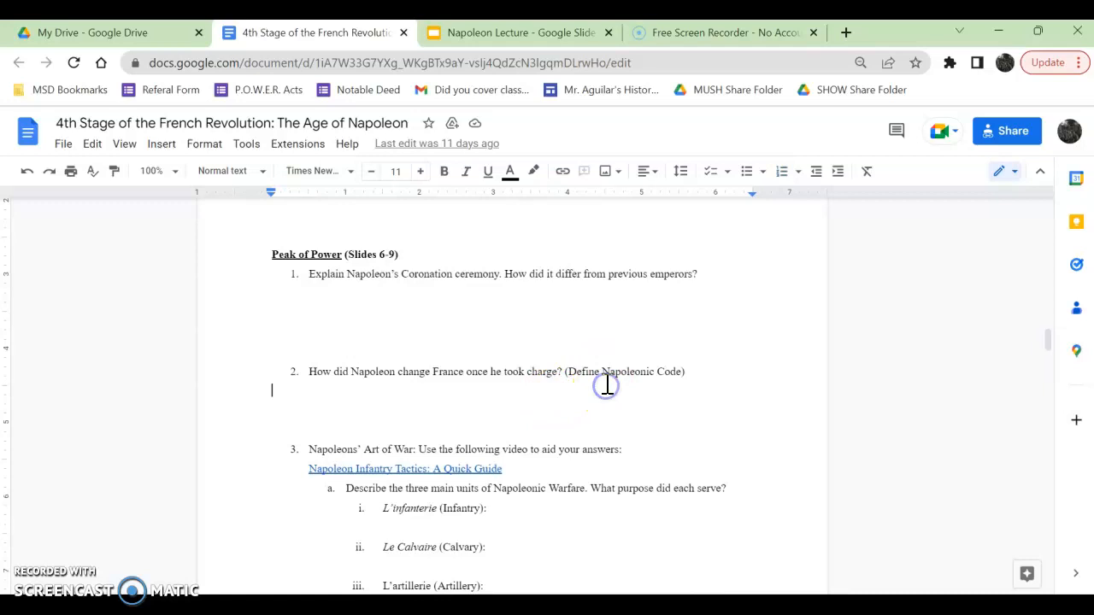
left_click(517, 32)
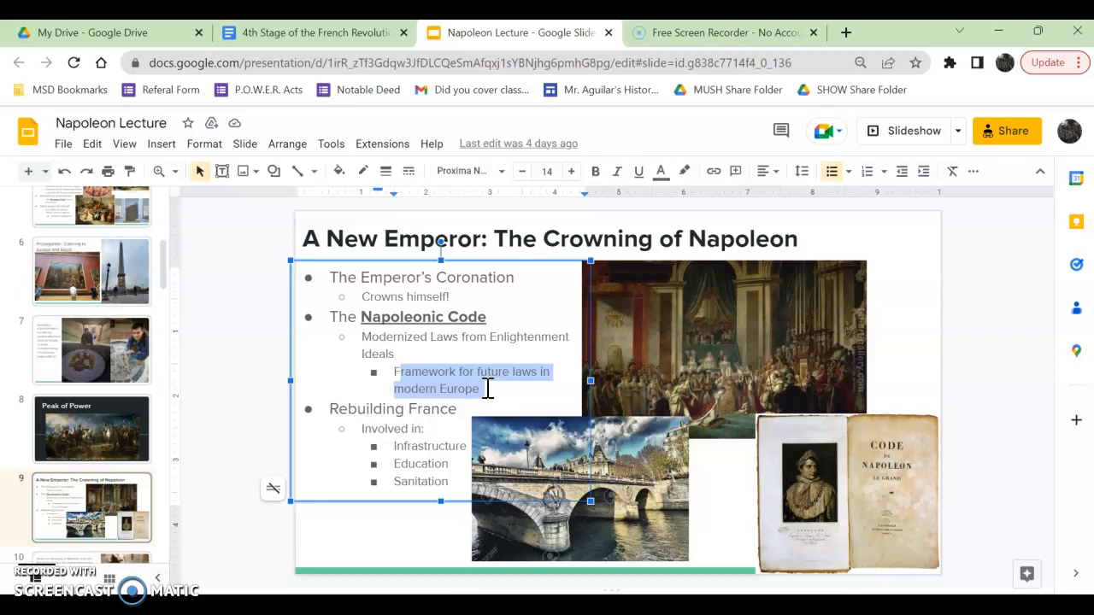
- Return to the worksheet at question 2 on the Napoleonic Code
left_click(314, 32)
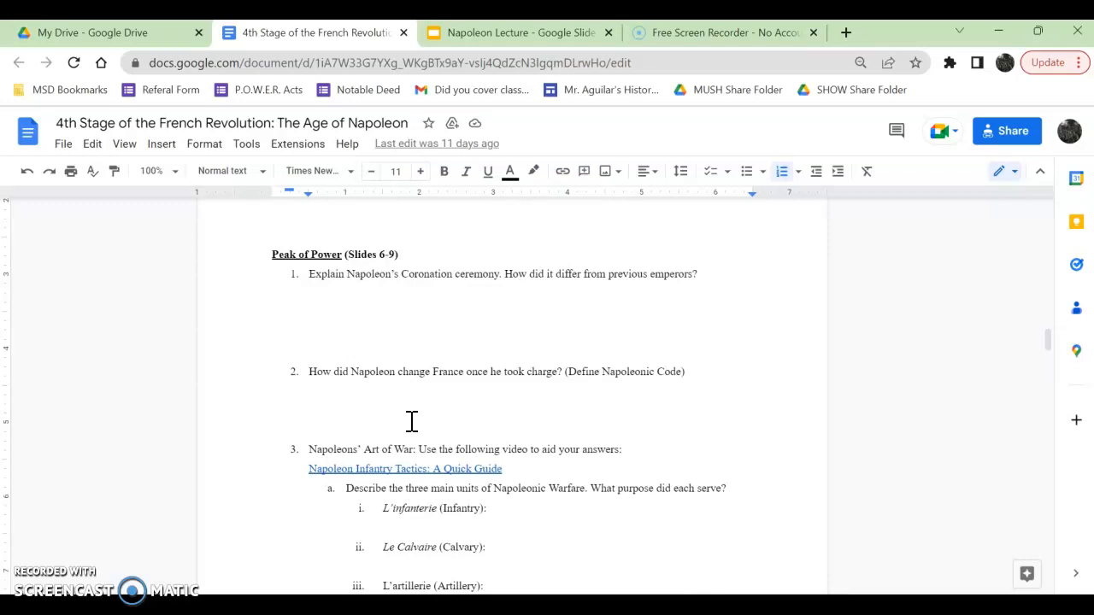
- Click in the worksheet, then go back to slide 9 in the lecture
left_click(599, 371)
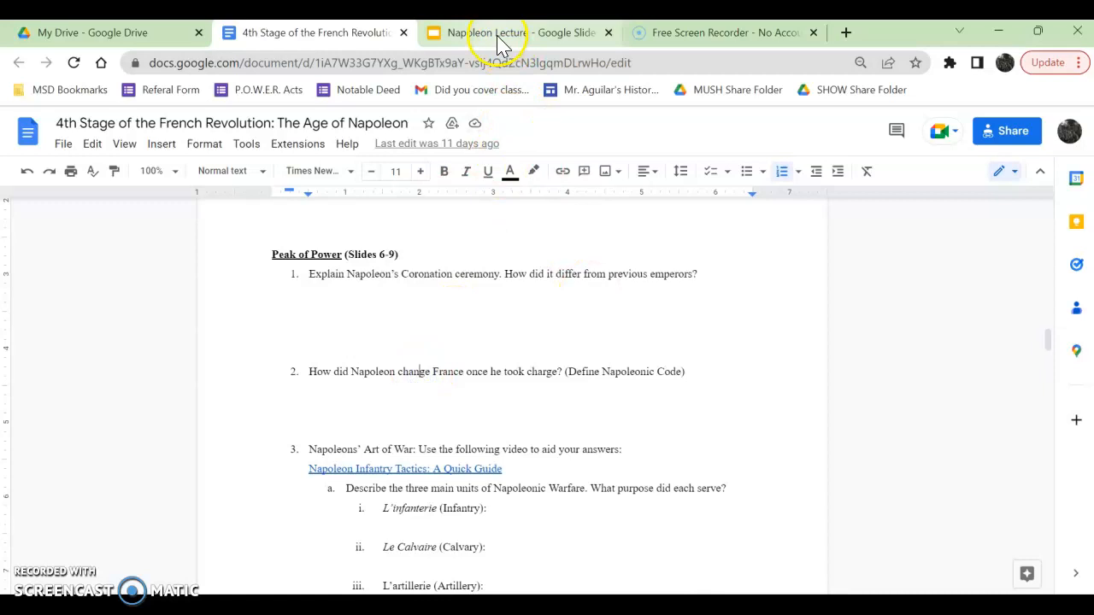
left_click(513, 33)
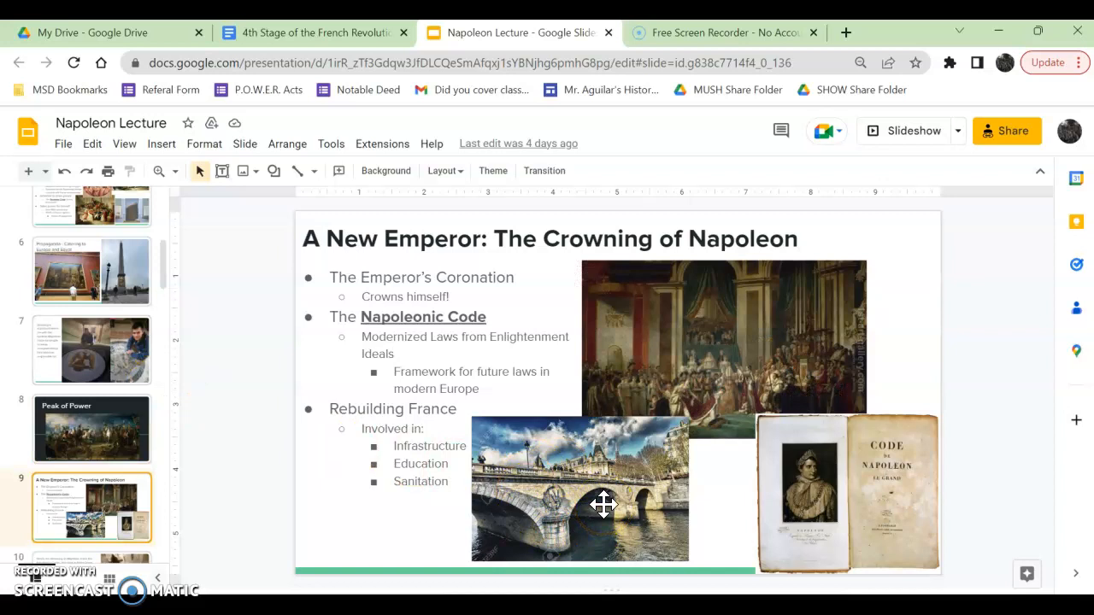
- Advance to slide 10 showing Notre Dame reconstruction and the Napoleonic Code
left_click(91, 508)
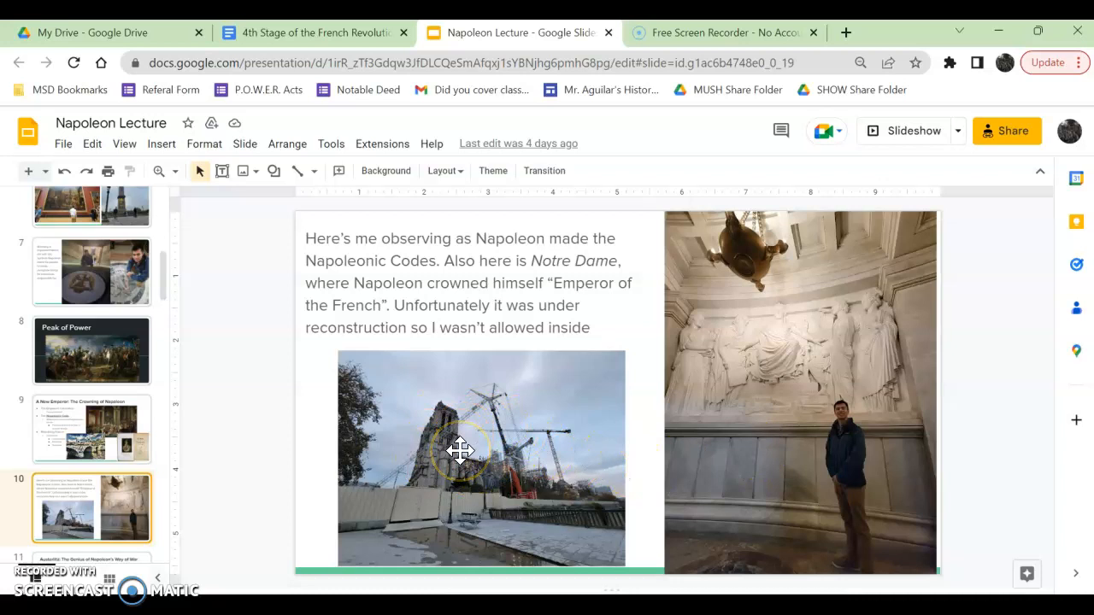
mouse_move(415, 464)
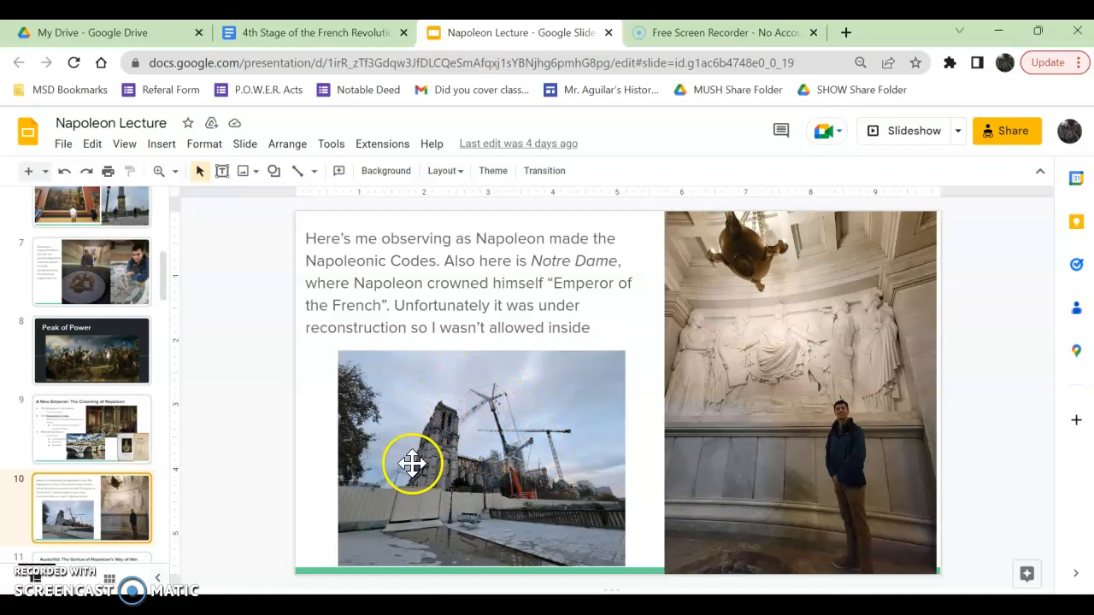
mouse_move(299, 350)
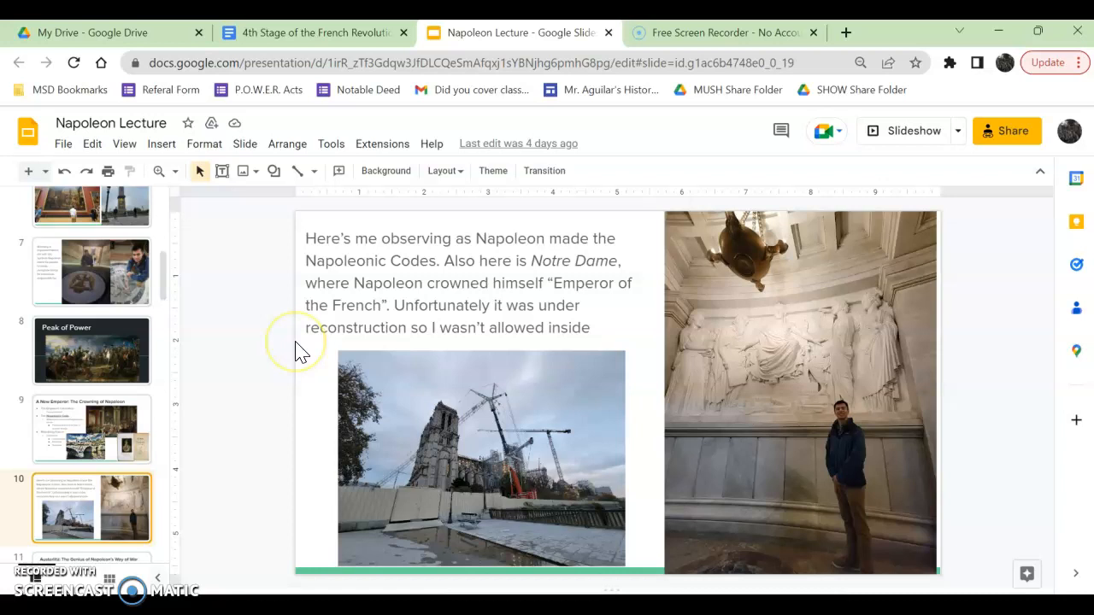